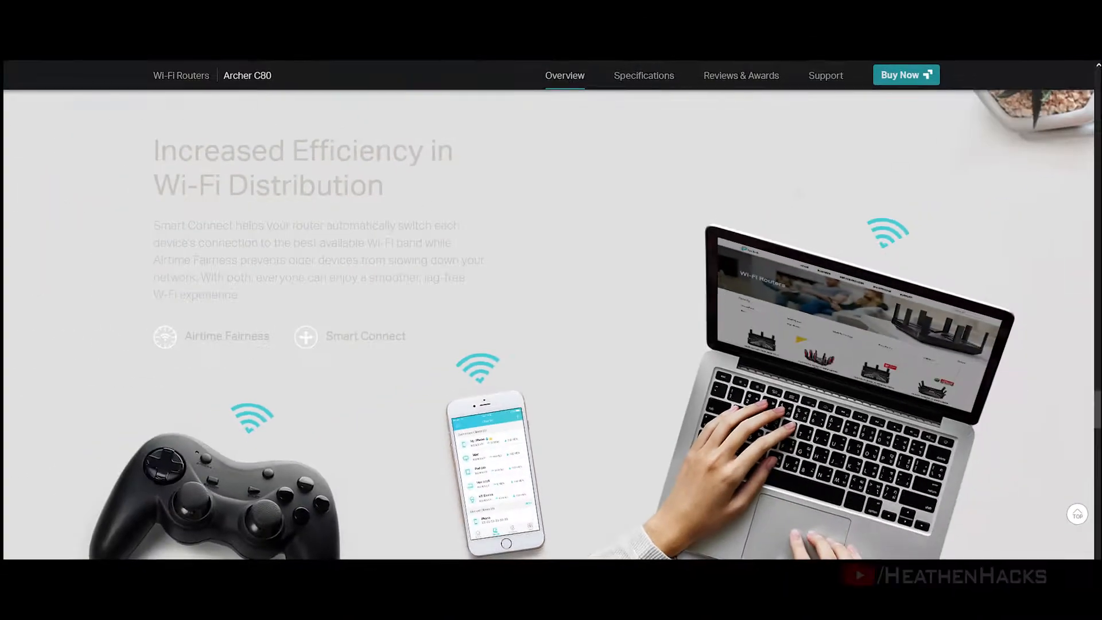
Step: Log in to the PLDT modem console and switch its Wi-Fi radio off under Wlan Basic settings
scroll(down, 3)
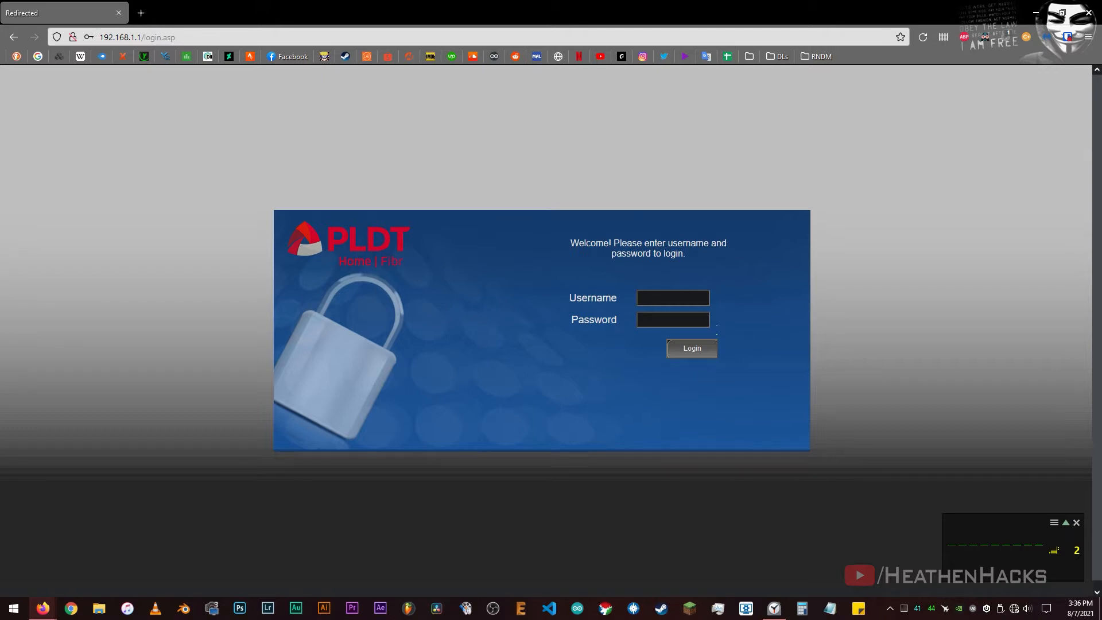
click(689, 347)
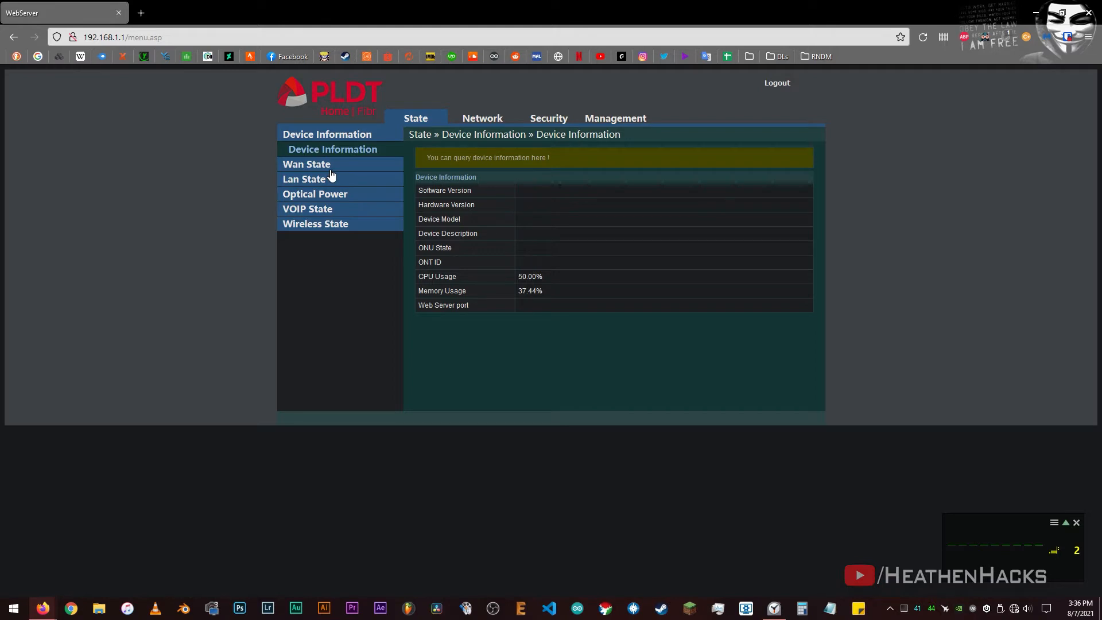
click(482, 118)
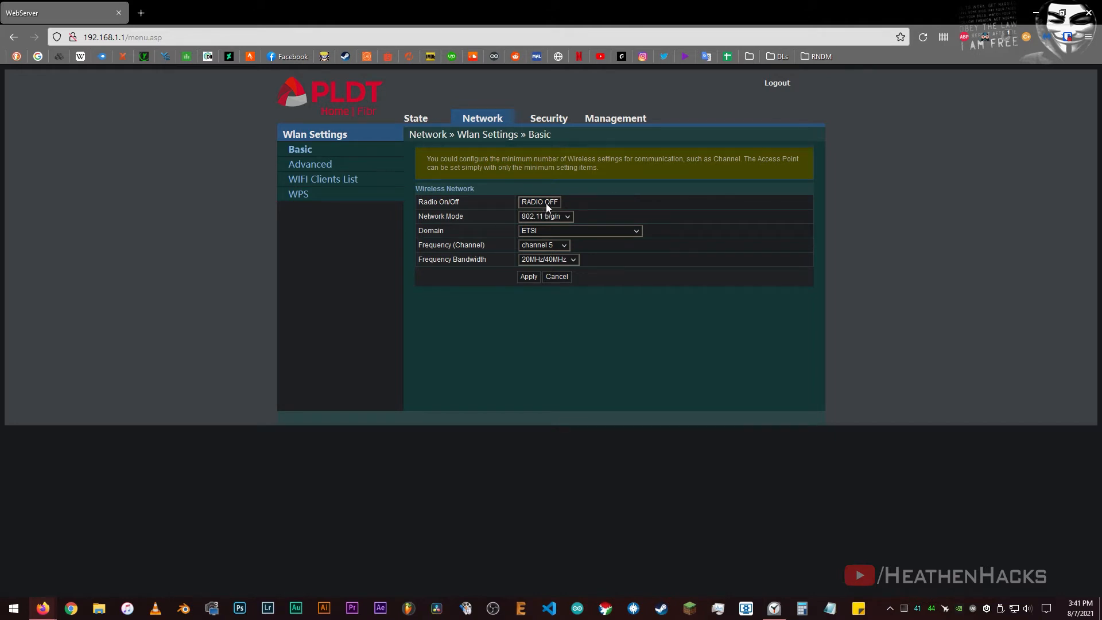
click(269, 13)
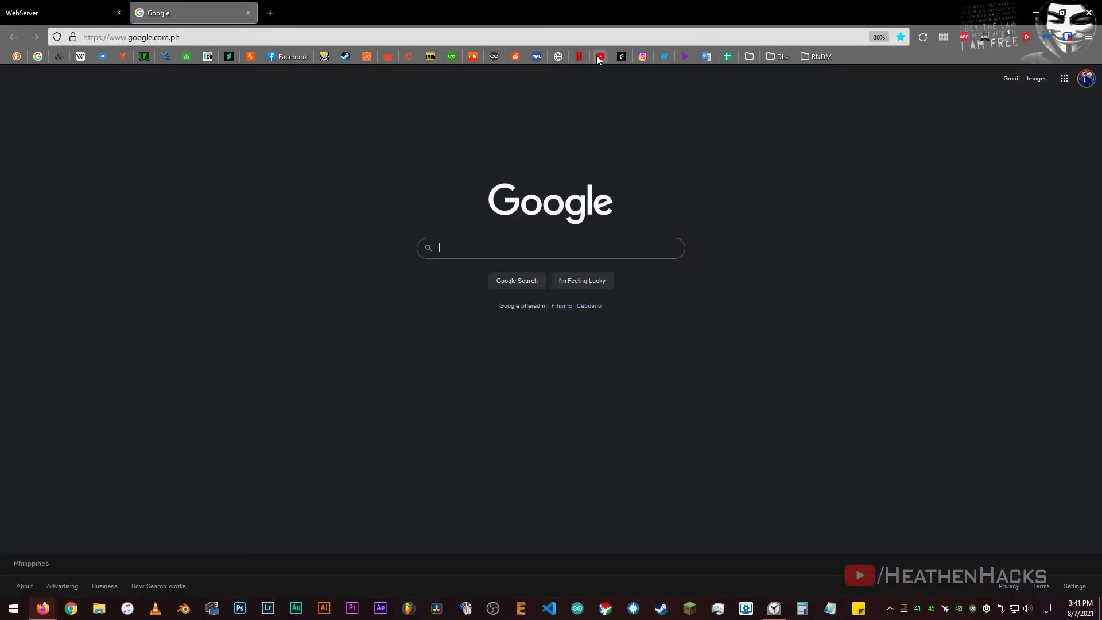
click(599, 56)
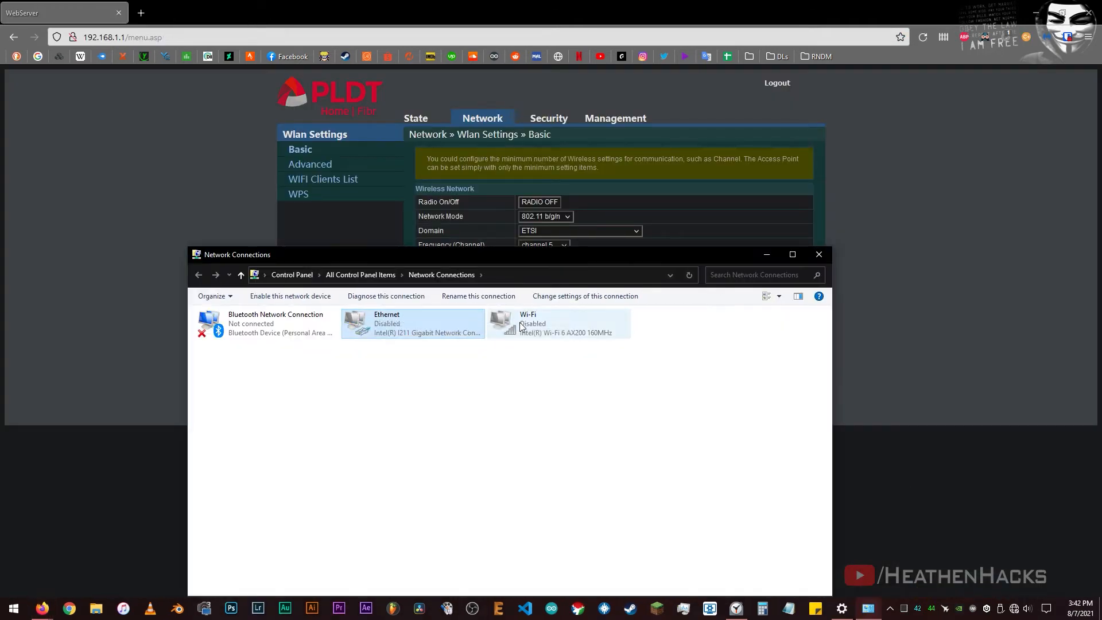
Step: Enable the PC's Wi-Fi adapter and check the available networks to confirm the modem's radio is off
click(817, 254)
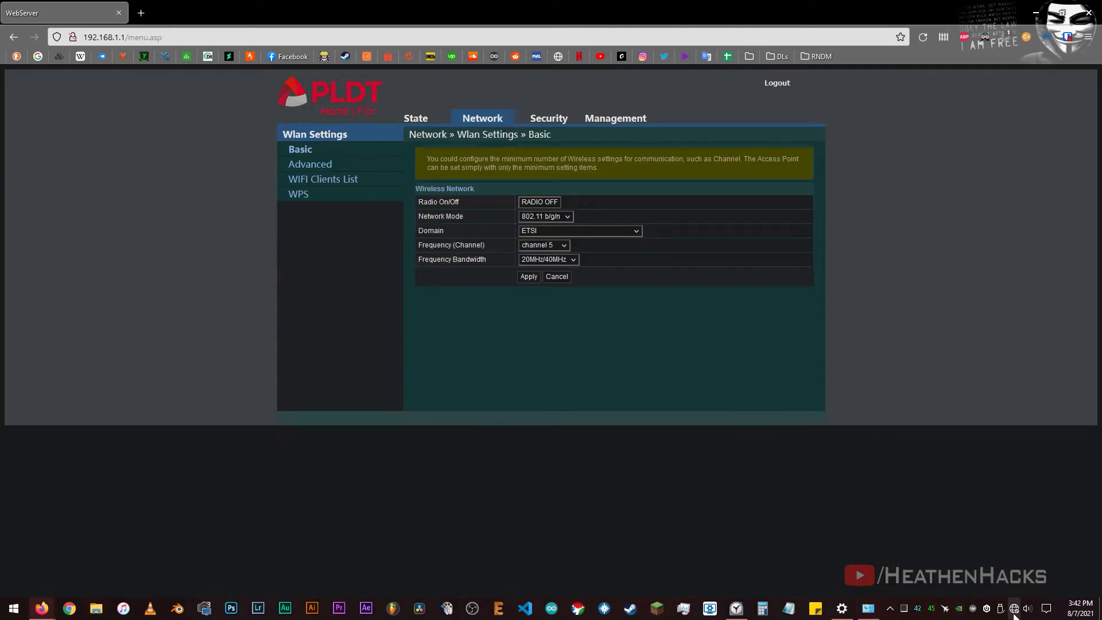
click(1014, 608)
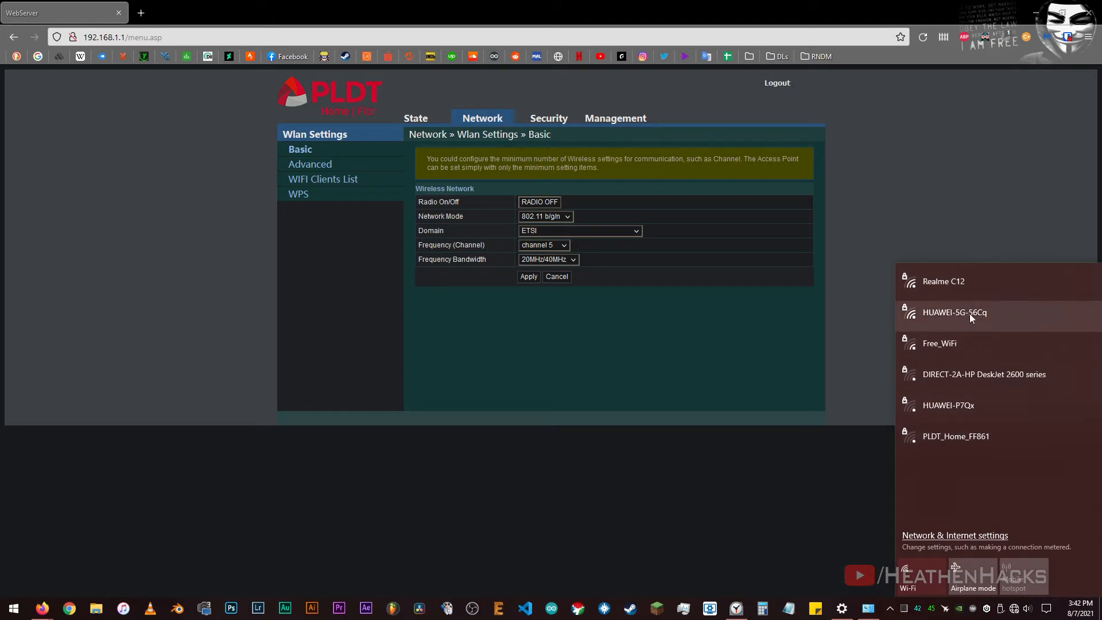
click(537, 201)
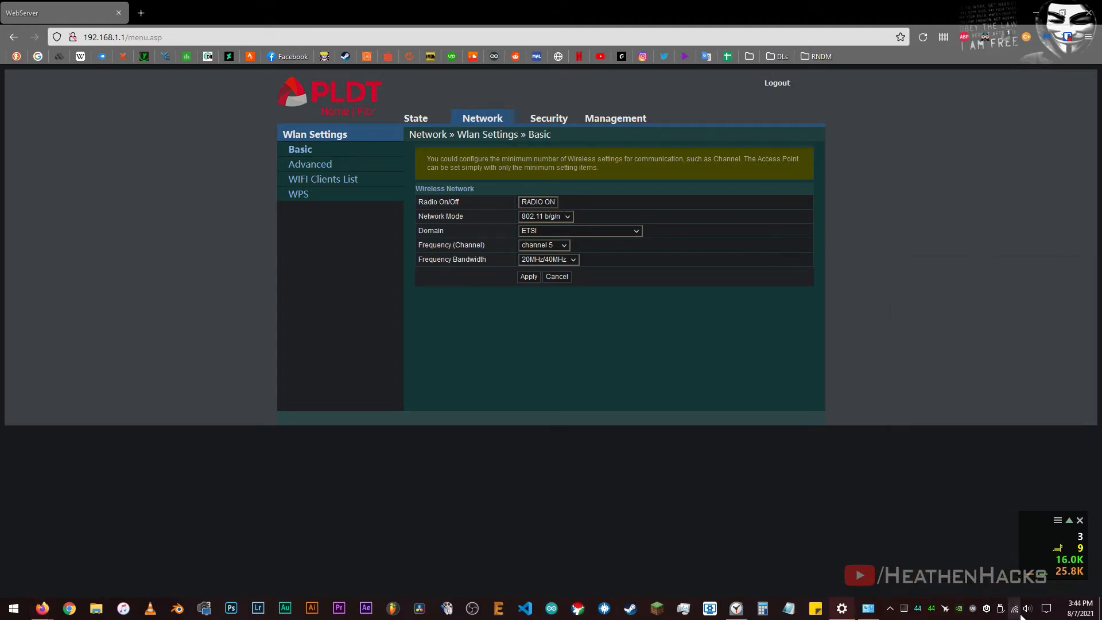
click(1015, 608)
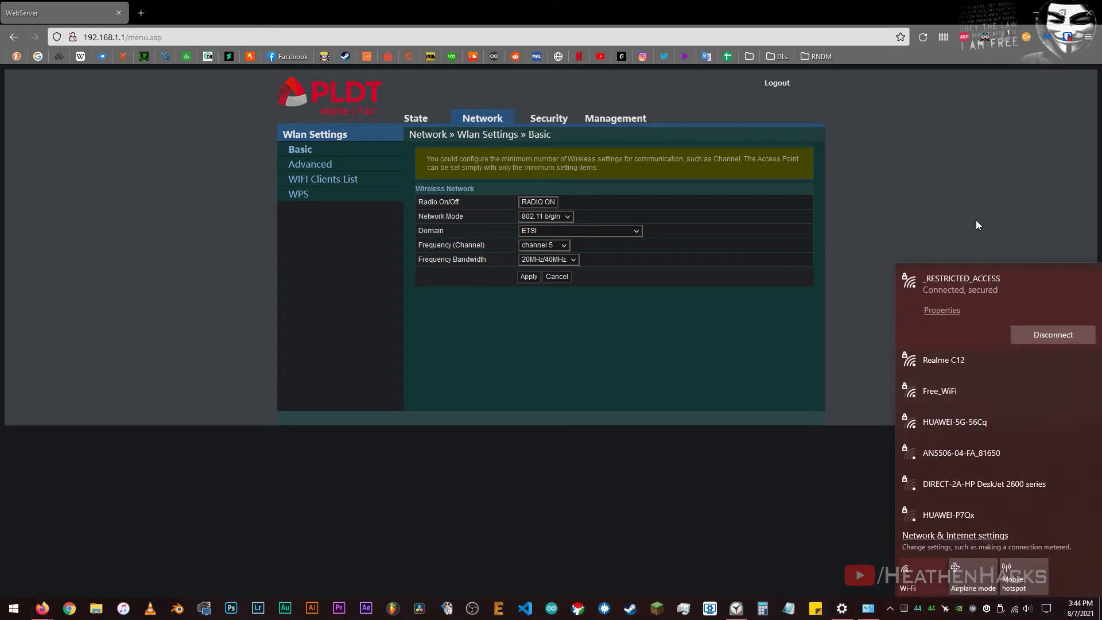
click(538, 202)
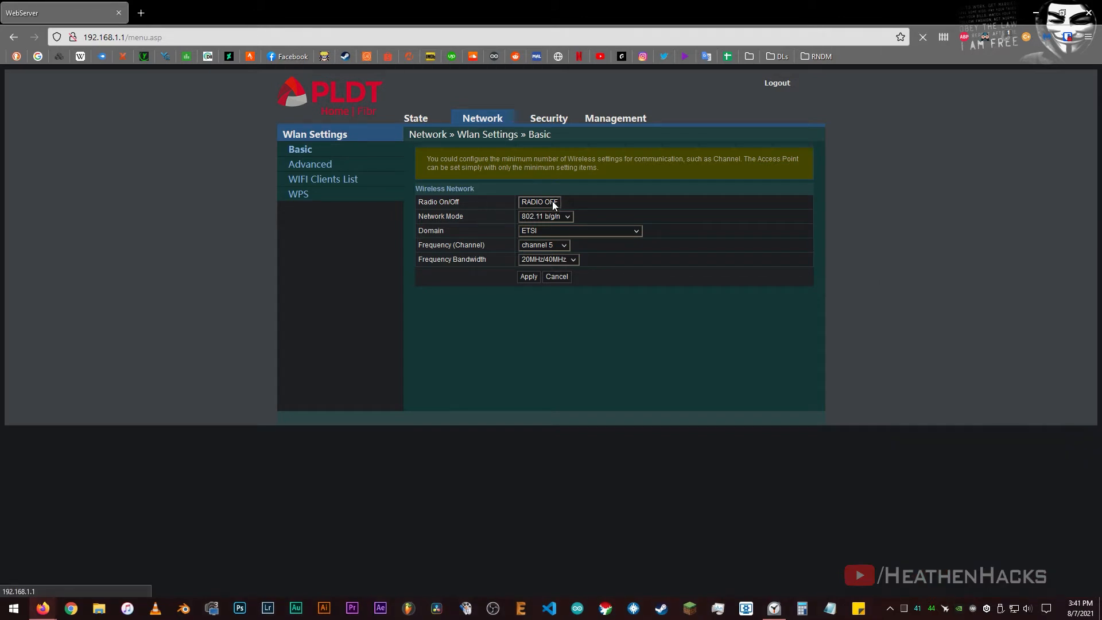
mouse_move(644, 204)
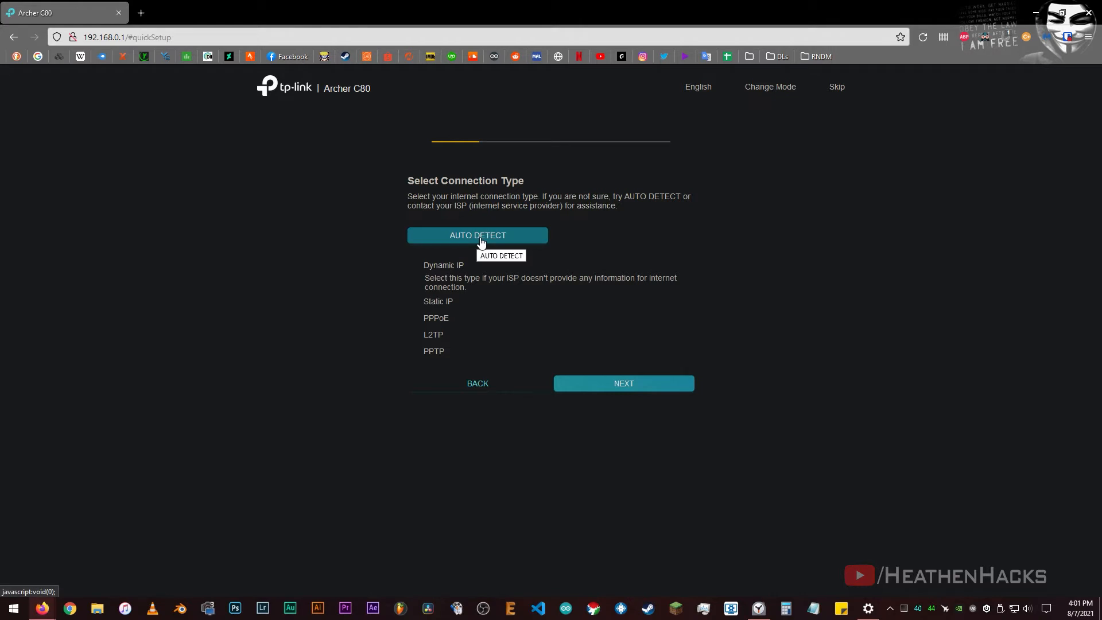
Step: Auto-detect the connection as Dynamic IP and keep the default MAC address
click(477, 235)
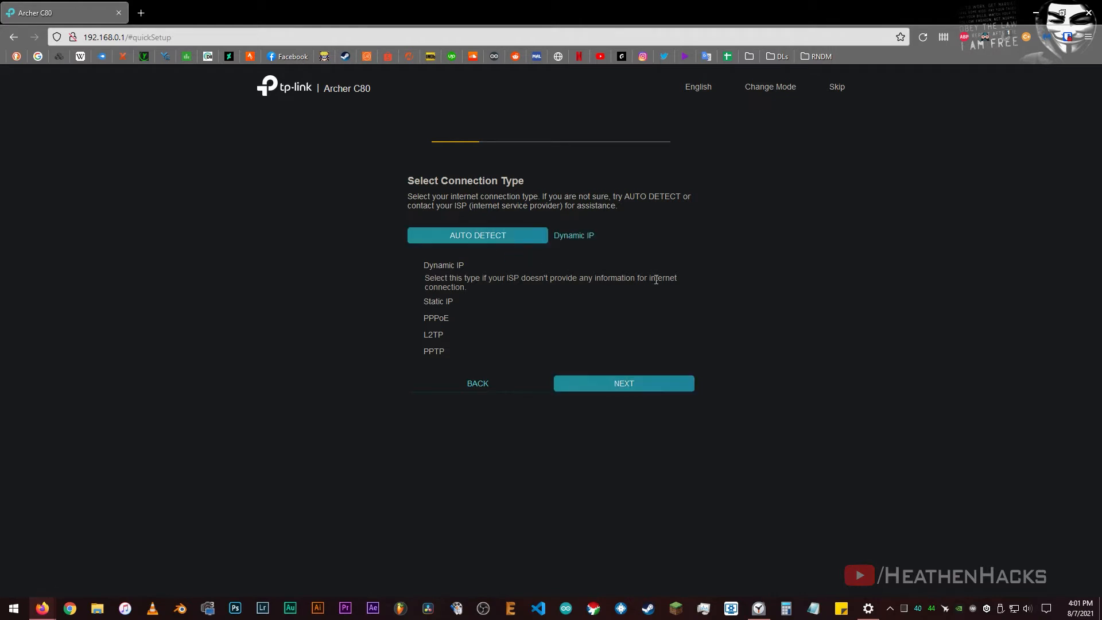
click(622, 382)
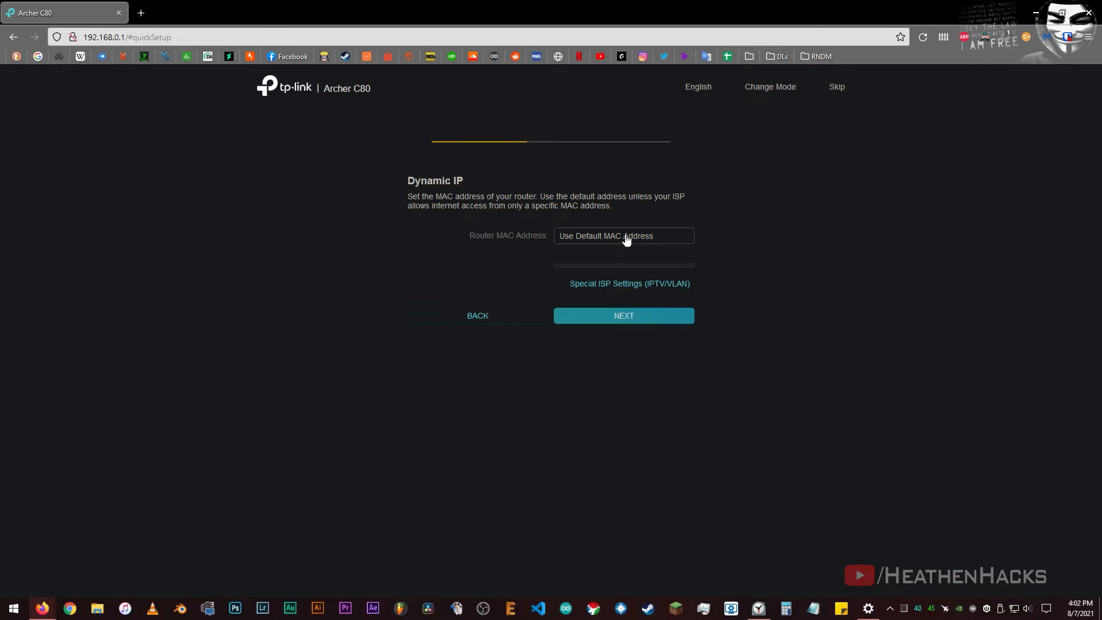
click(622, 315)
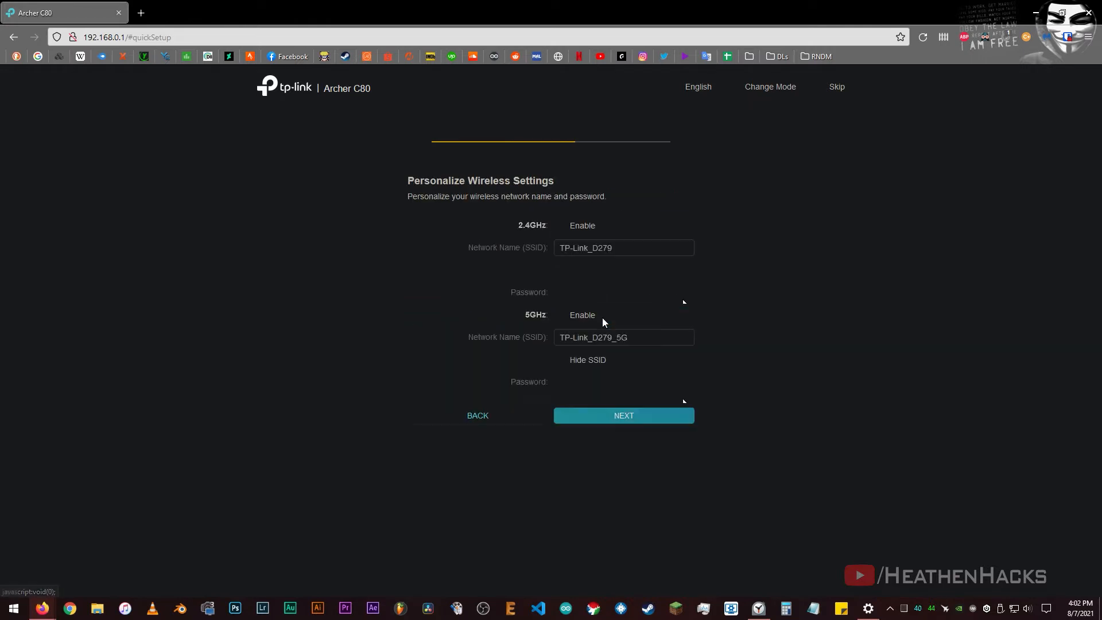
Step: Name the bands TPLinkArcherC80_2.4G and TPLinkArcherC80_5G, finish setup and skip the TP-Link Cloud login
click(623, 247)
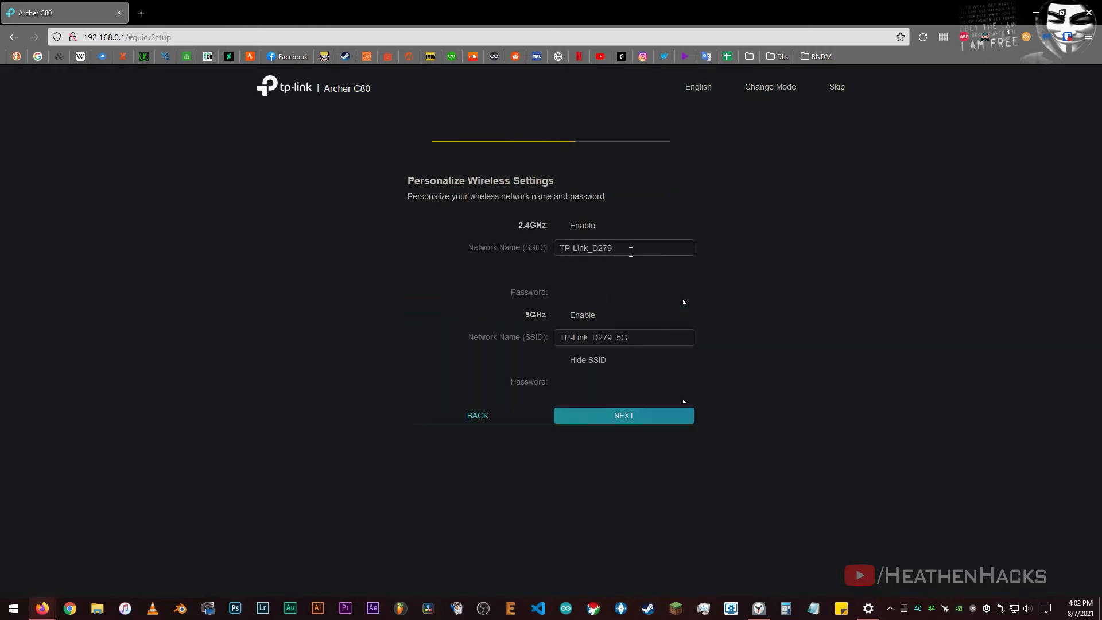
text(TPL)
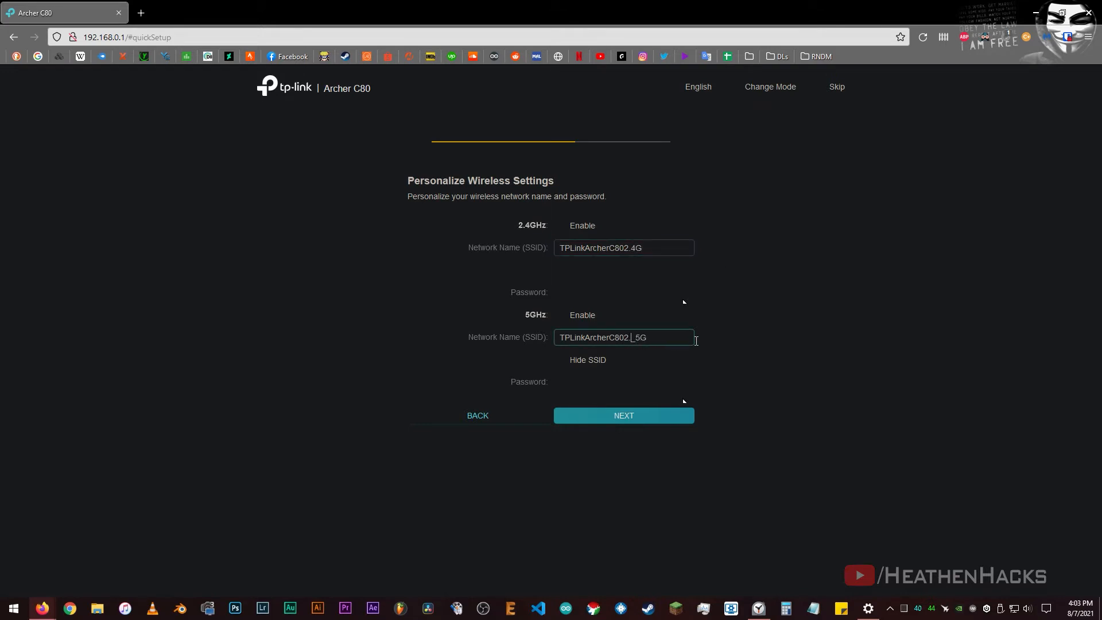
key(Backspace)
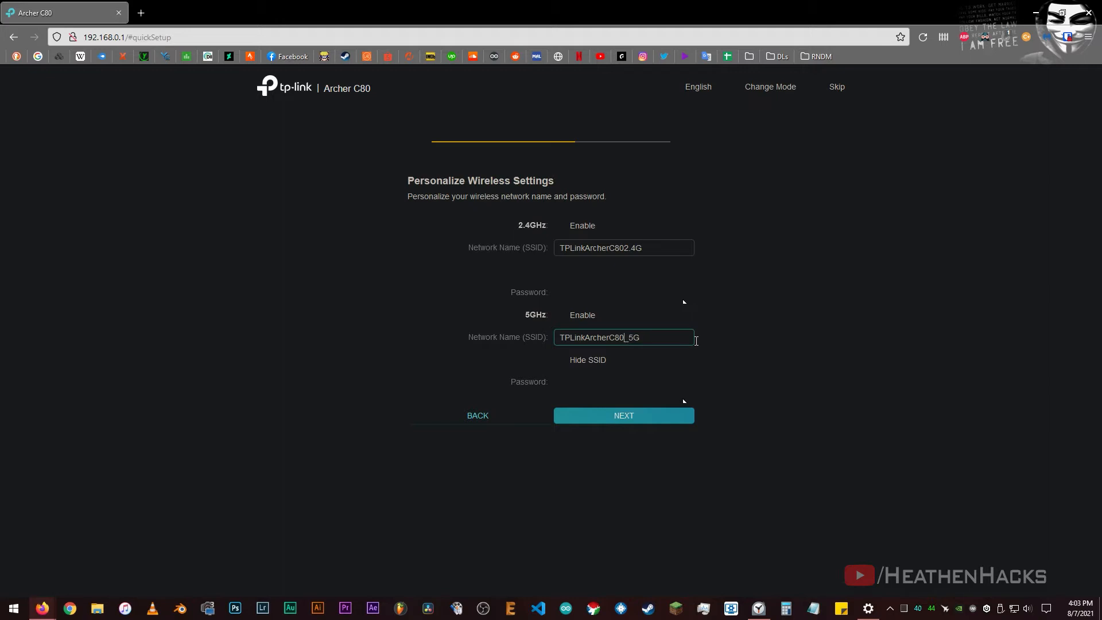
key(Backspace)
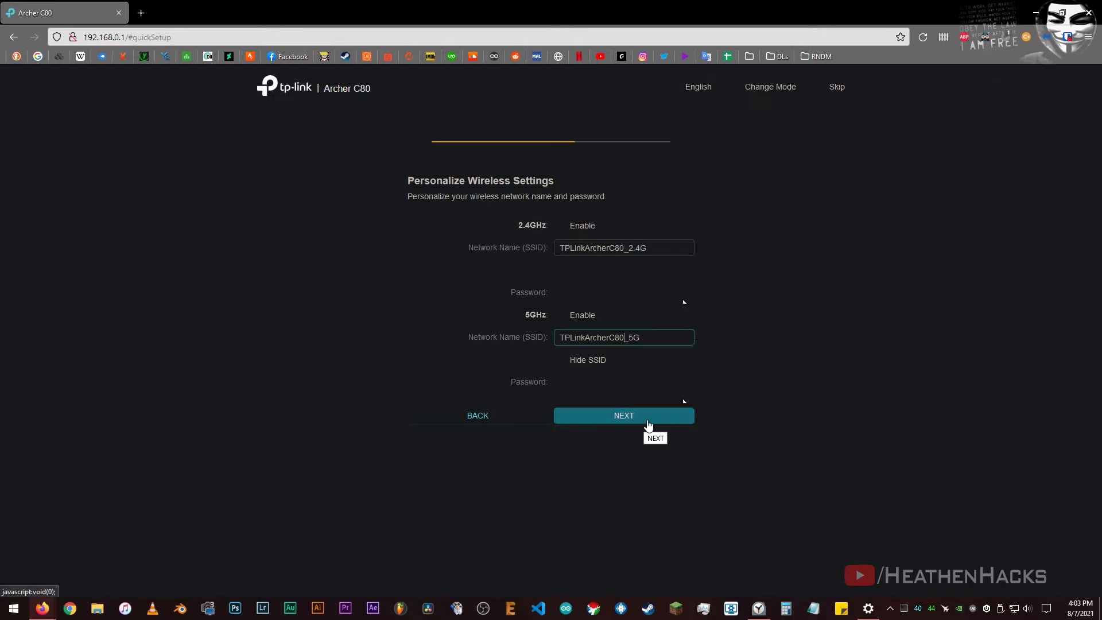
click(623, 415)
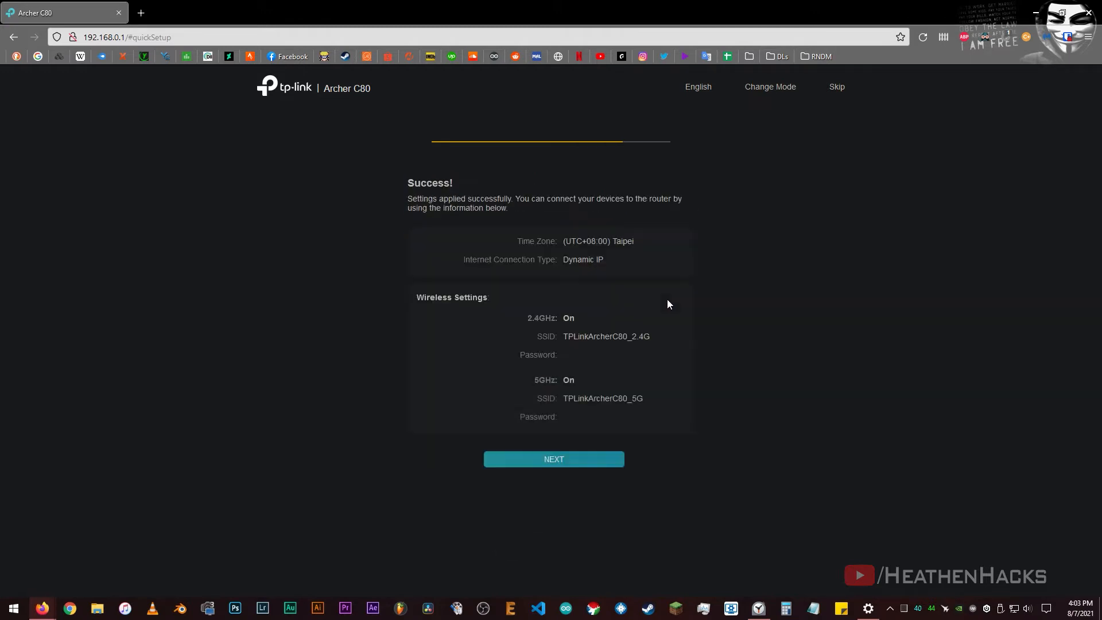
click(553, 459)
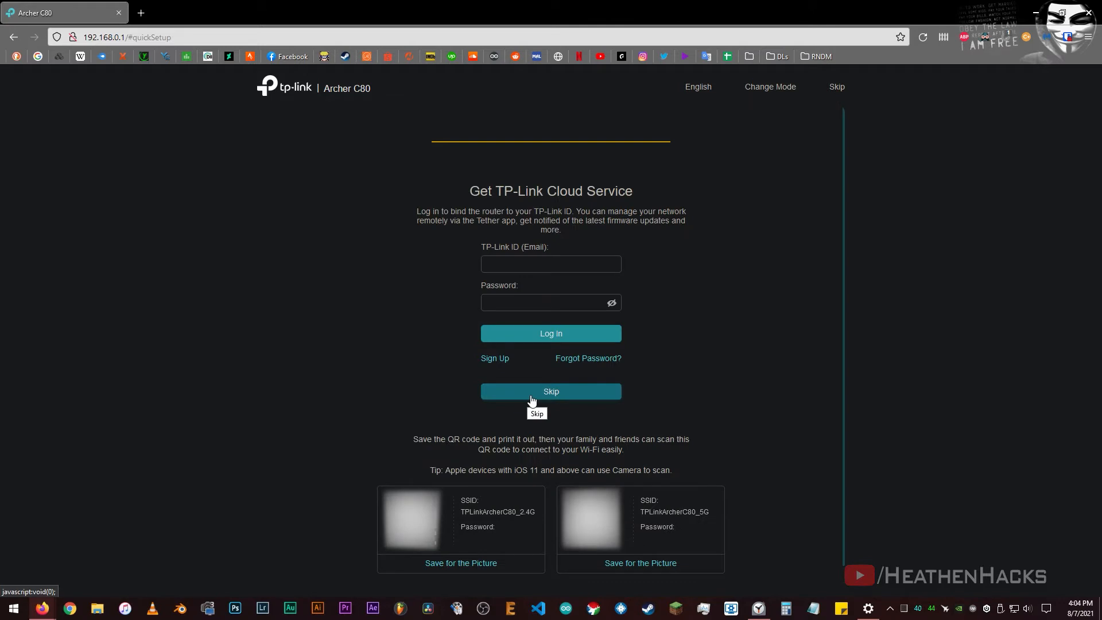
click(551, 391)
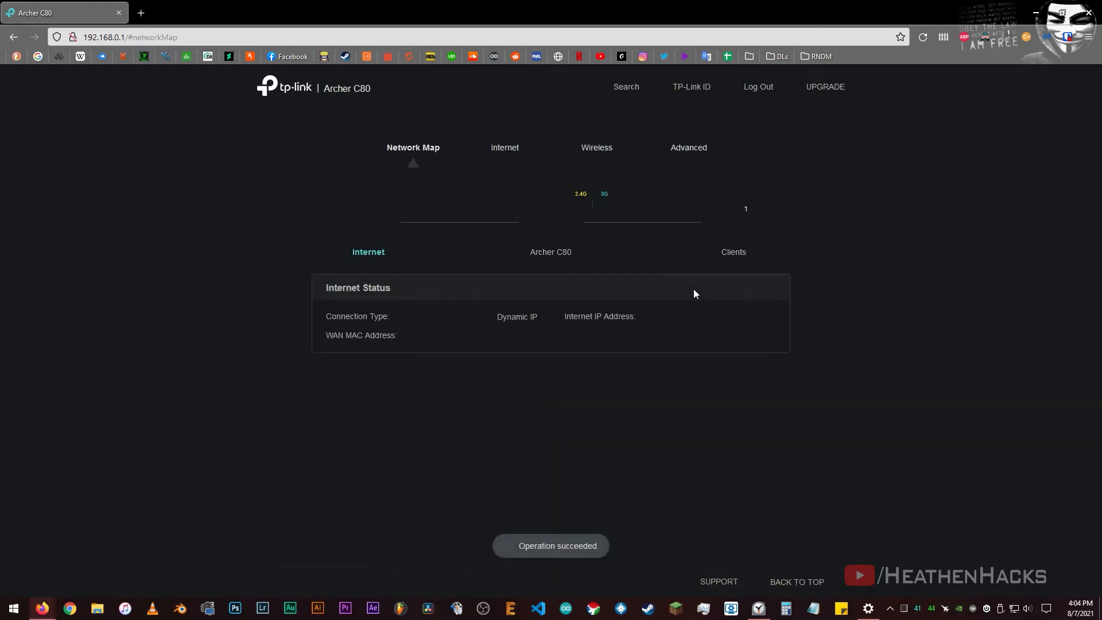
mouse_move(642, 203)
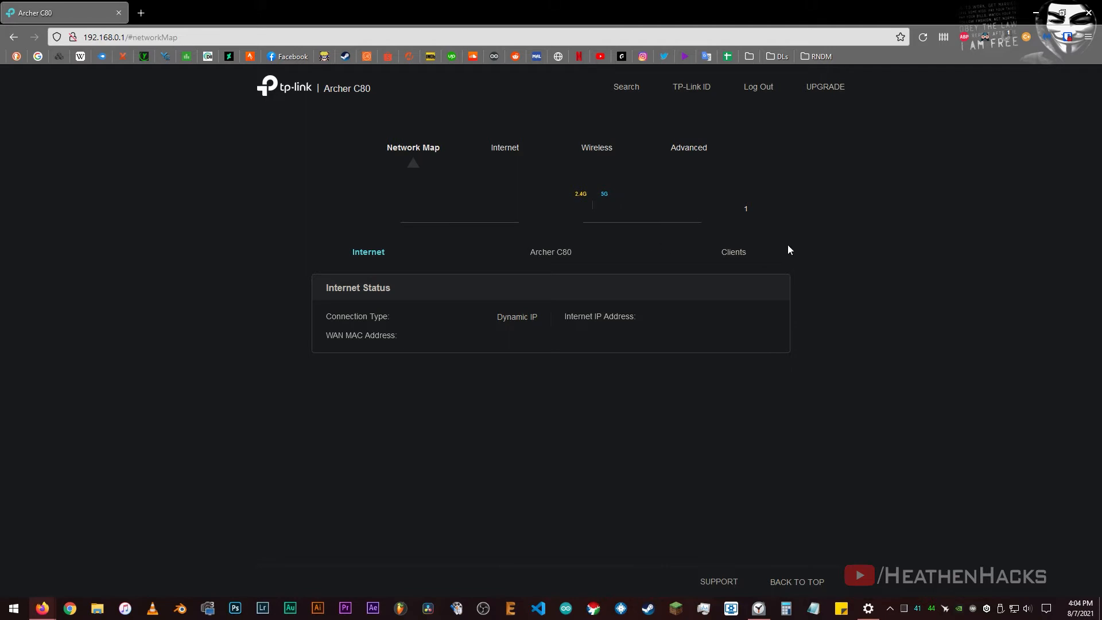
mouse_move(670, 198)
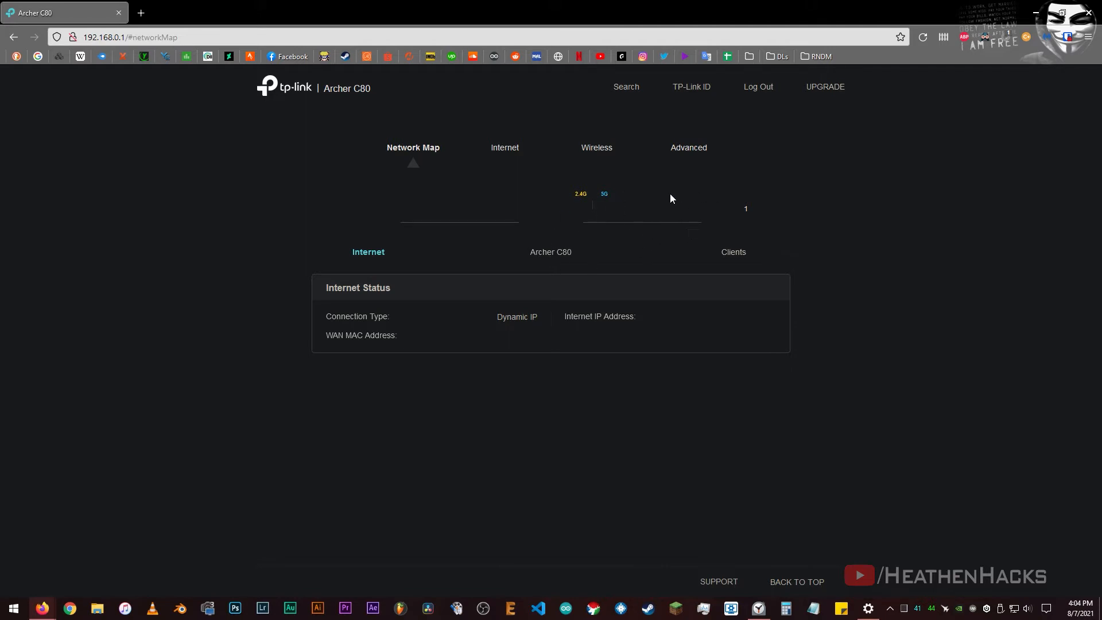
mouse_move(535, 198)
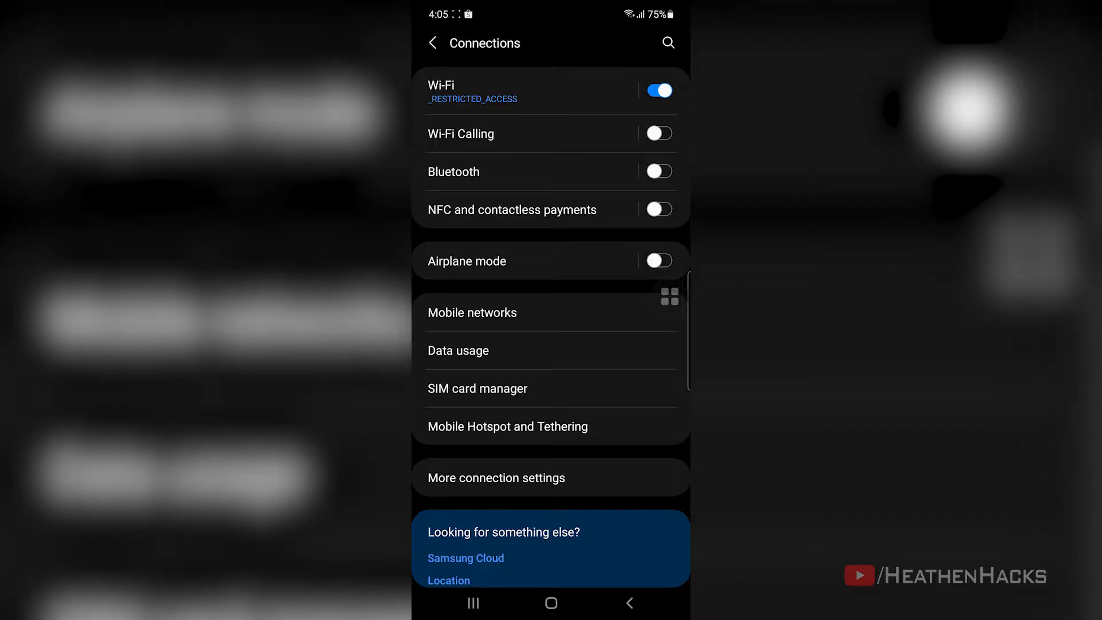
Step: Turn the phone's Wi-Fi on, connect to a network and launch the Speedtest app
click(440, 90)
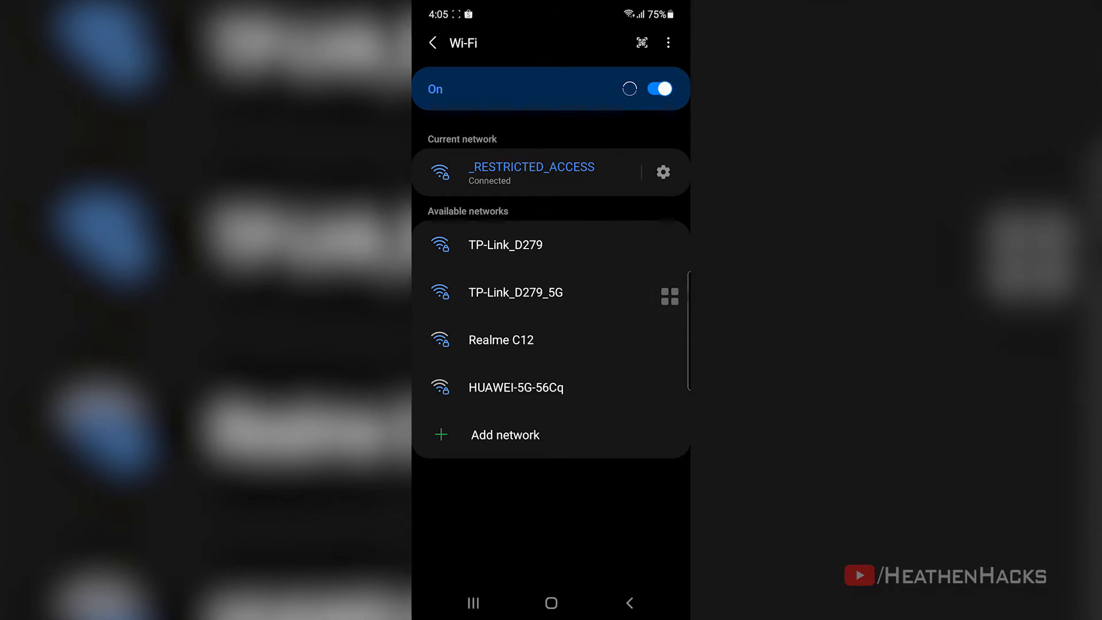
click(657, 89)
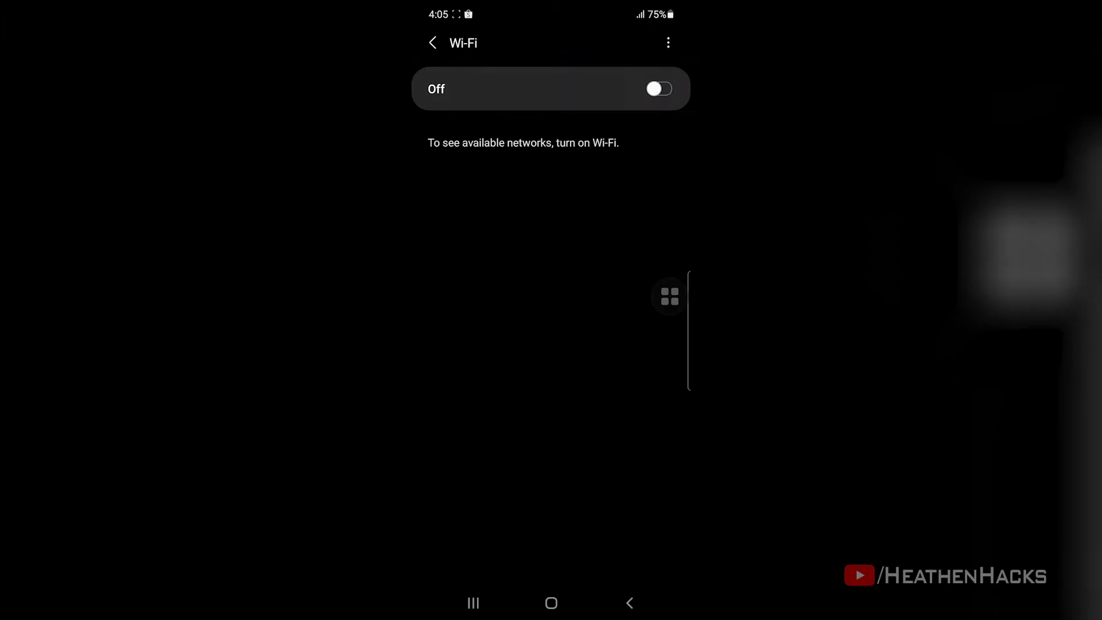
click(657, 88)
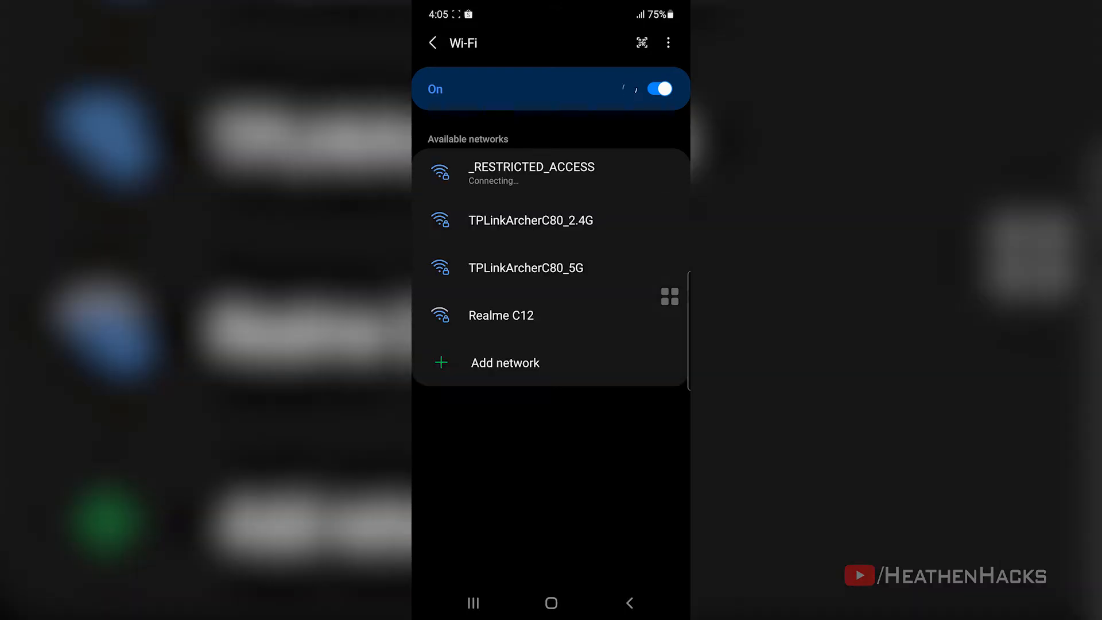
click(530, 173)
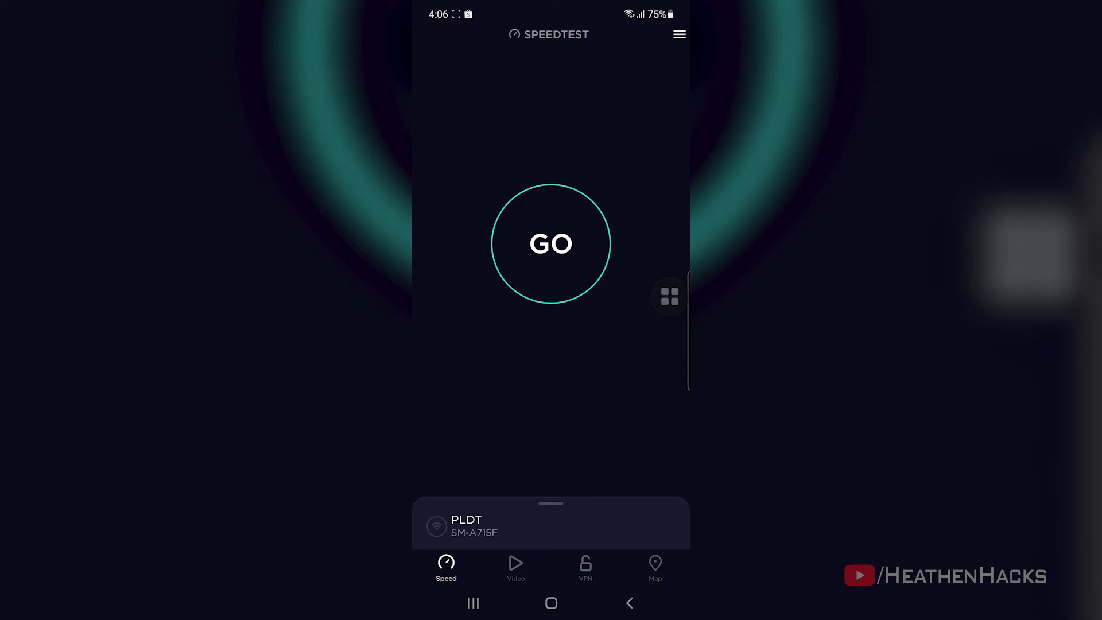
Step: Run the phone speed test against the PLDT server twice
click(551, 244)
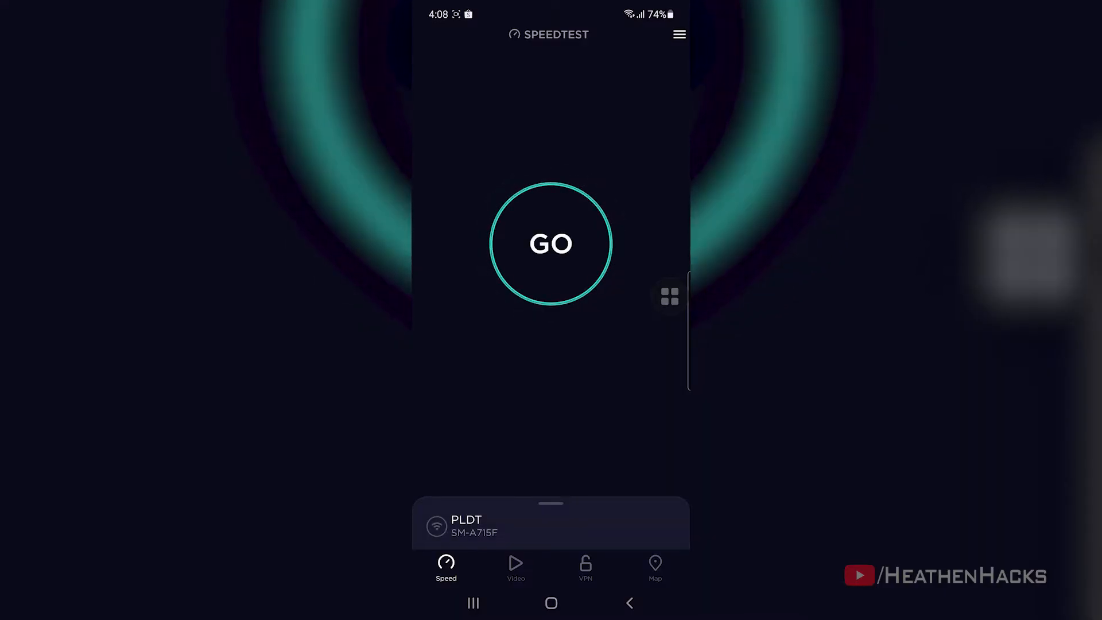
click(550, 244)
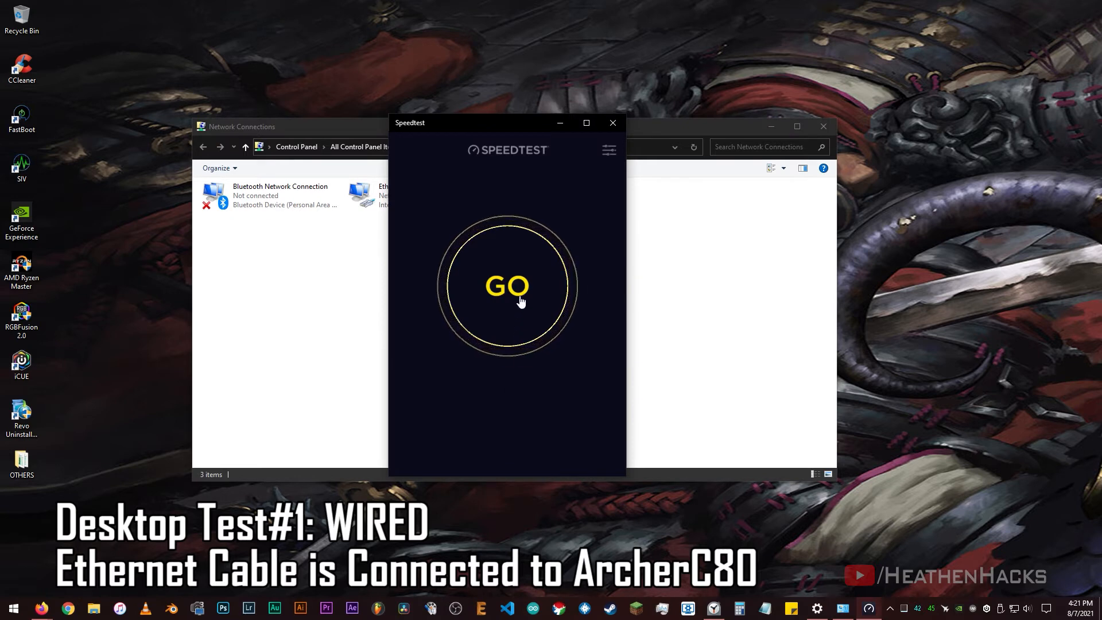
Step: Run the wired desktop test through the Archer C80: 1 ms ping, 93.42 Mbps down, 94.72 Mbps up
click(507, 286)
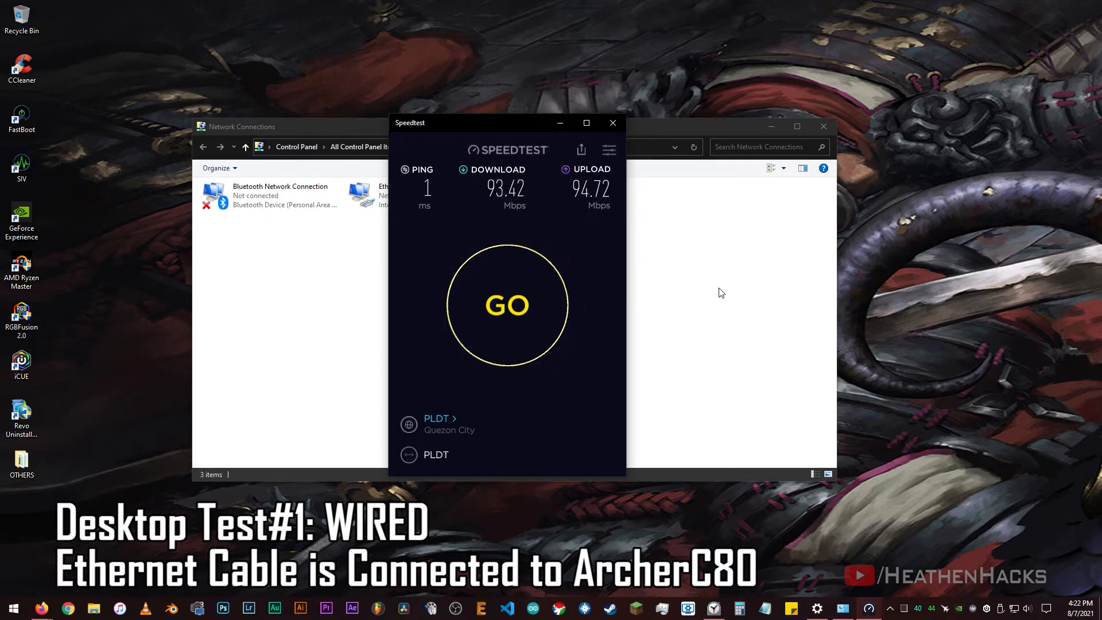
Step: Disable Ethernet and test over the router's 2.4G then 5G Wi-Fi, reaching 212.98 Mbps down and 84.32 Mbps up
right_click(392, 196)
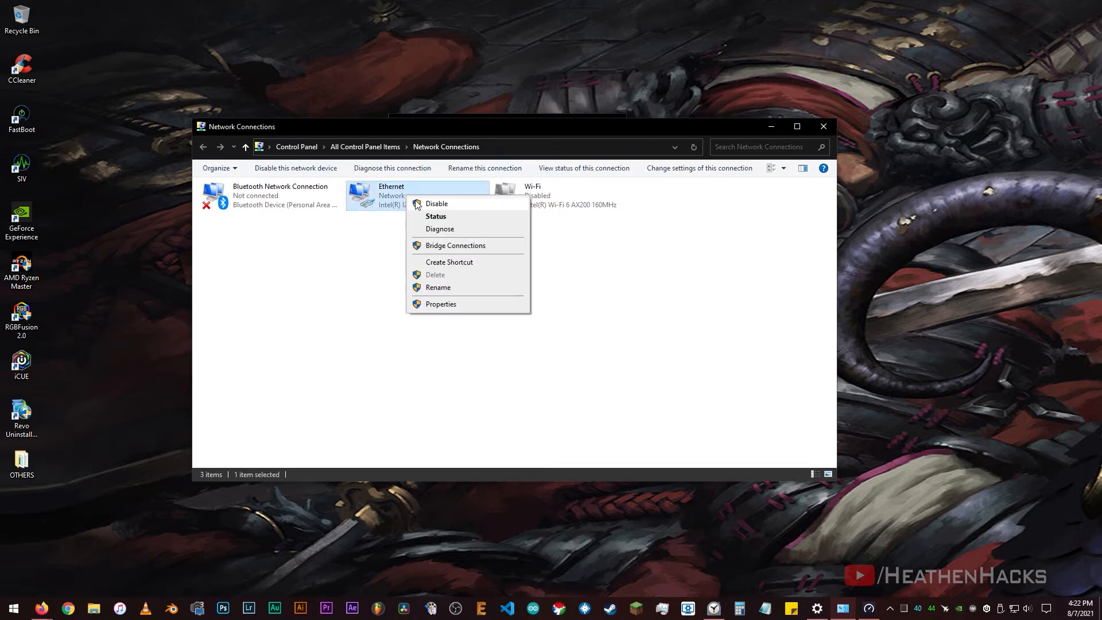
click(436, 204)
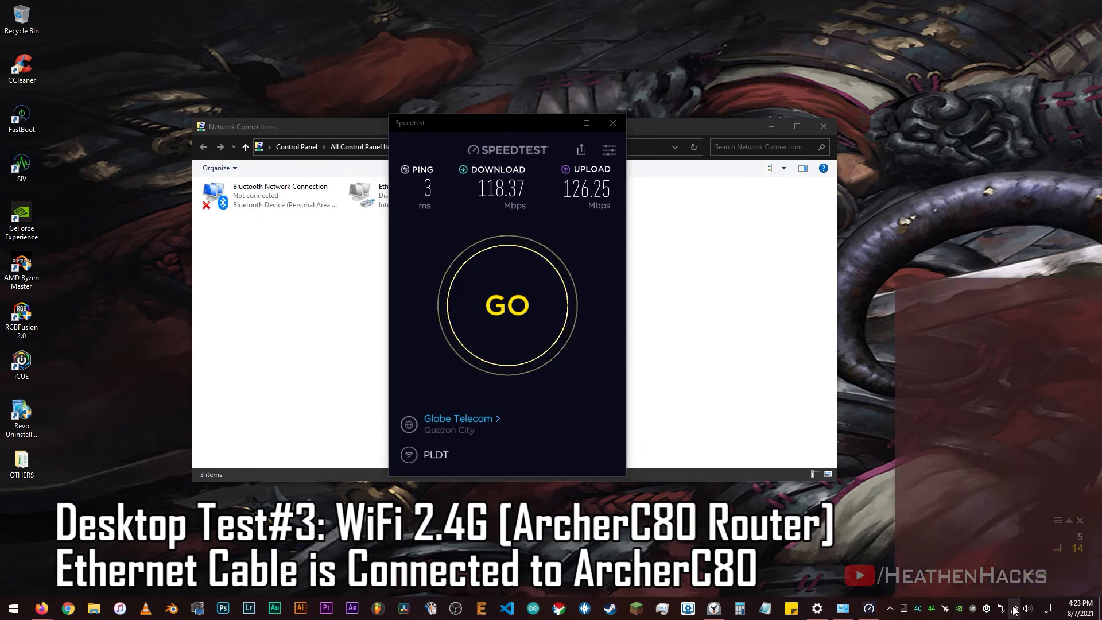
click(1014, 608)
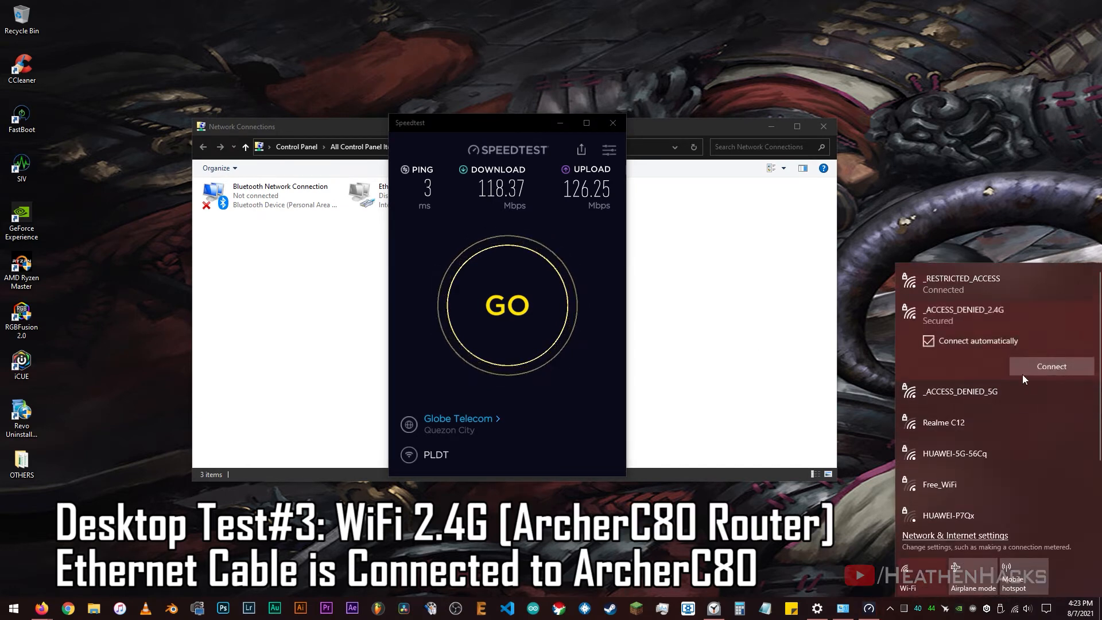
click(506, 304)
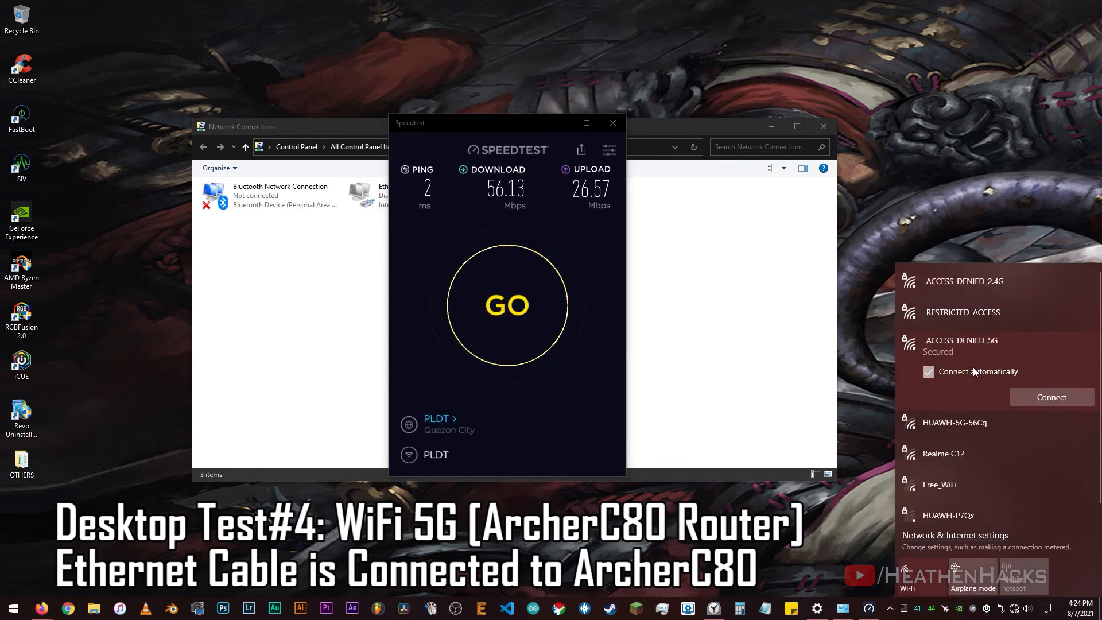
click(506, 304)
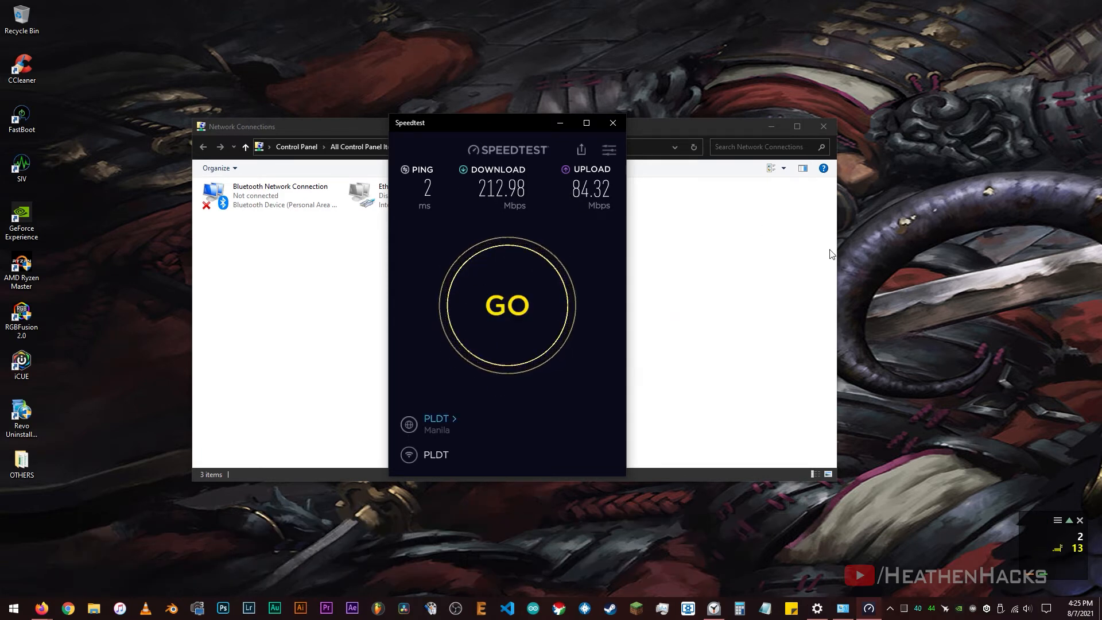
Step: Run wired tests through the ISP router (1 ms, 94.29 Mbps down, 94.76 Mbps up) and check the PC's connection
click(1011, 608)
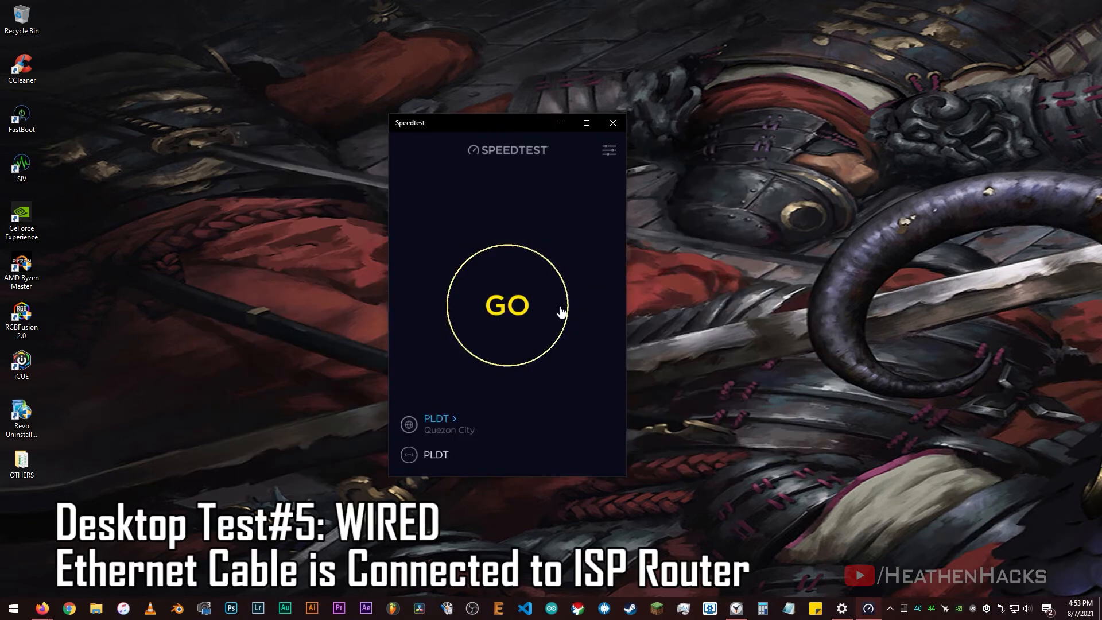
click(507, 304)
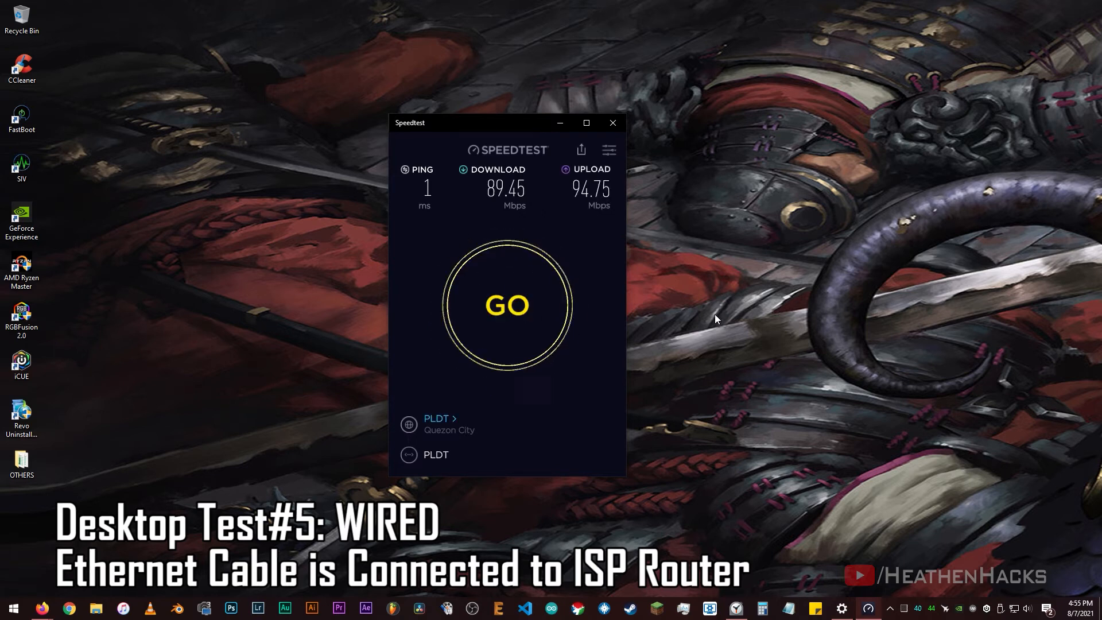
click(507, 305)
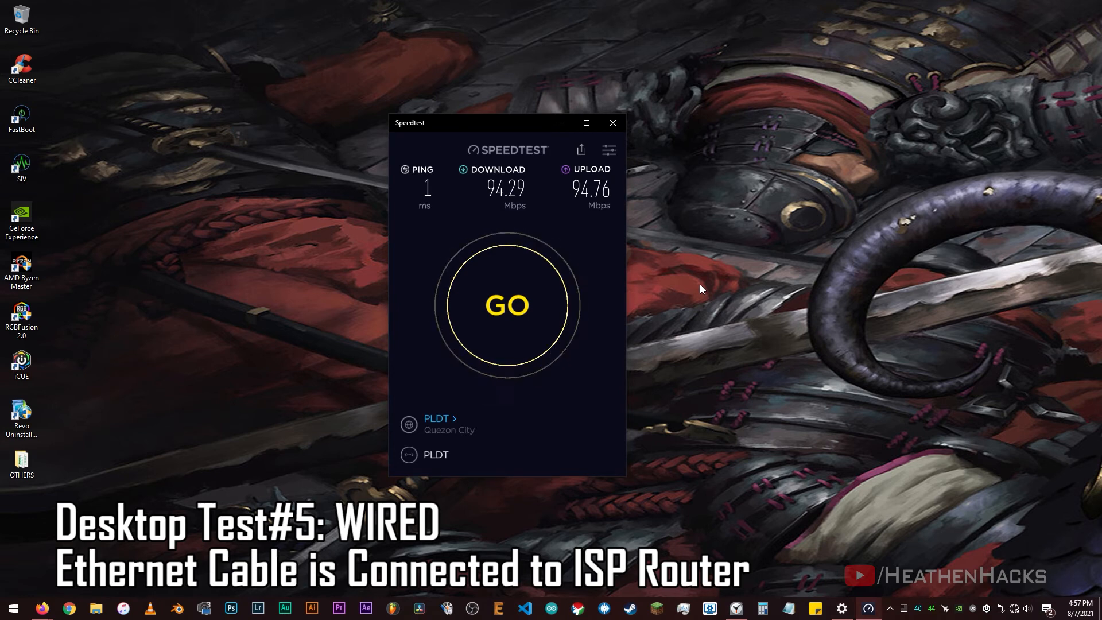
click(506, 305)
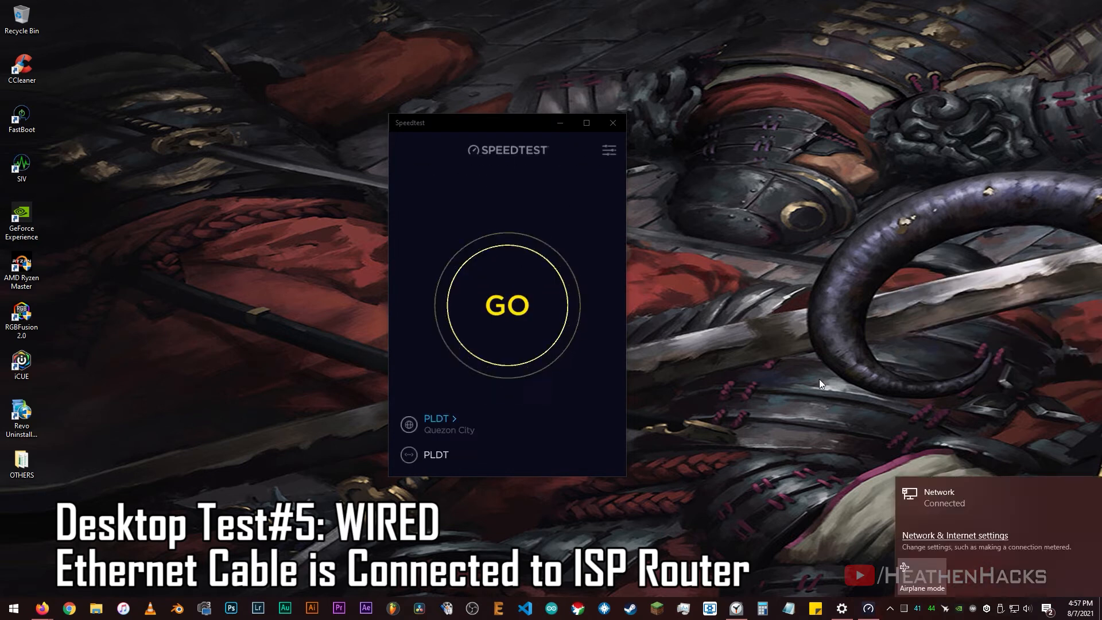
click(507, 305)
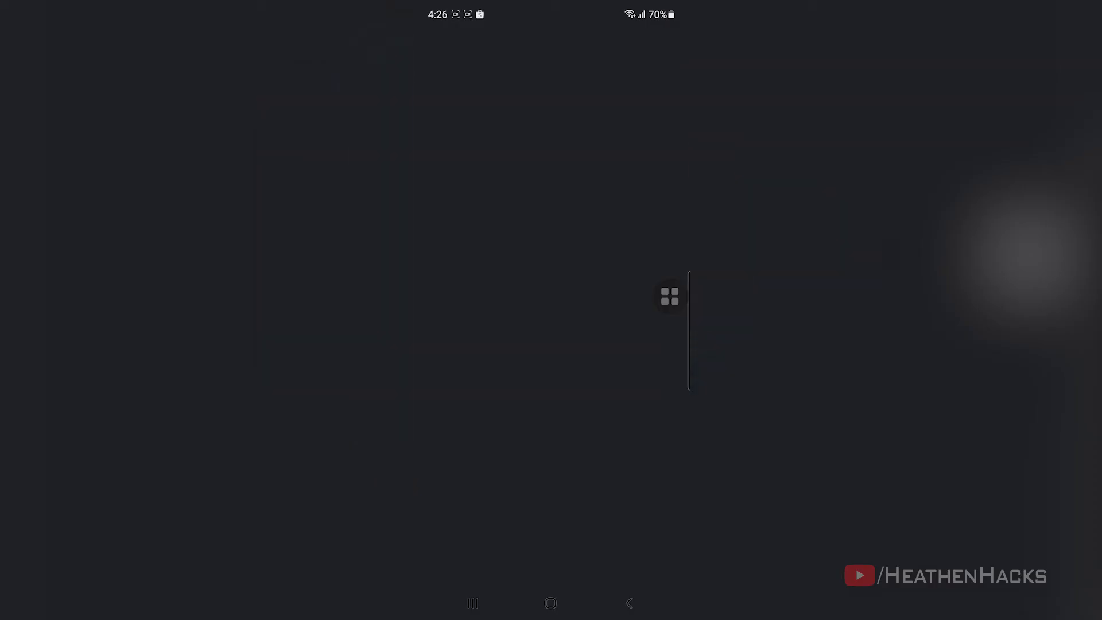
Step: Find TP-Link Tether in the Play Store by searching 'tether', install it and launch it
click(521, 42)
text(tethe)
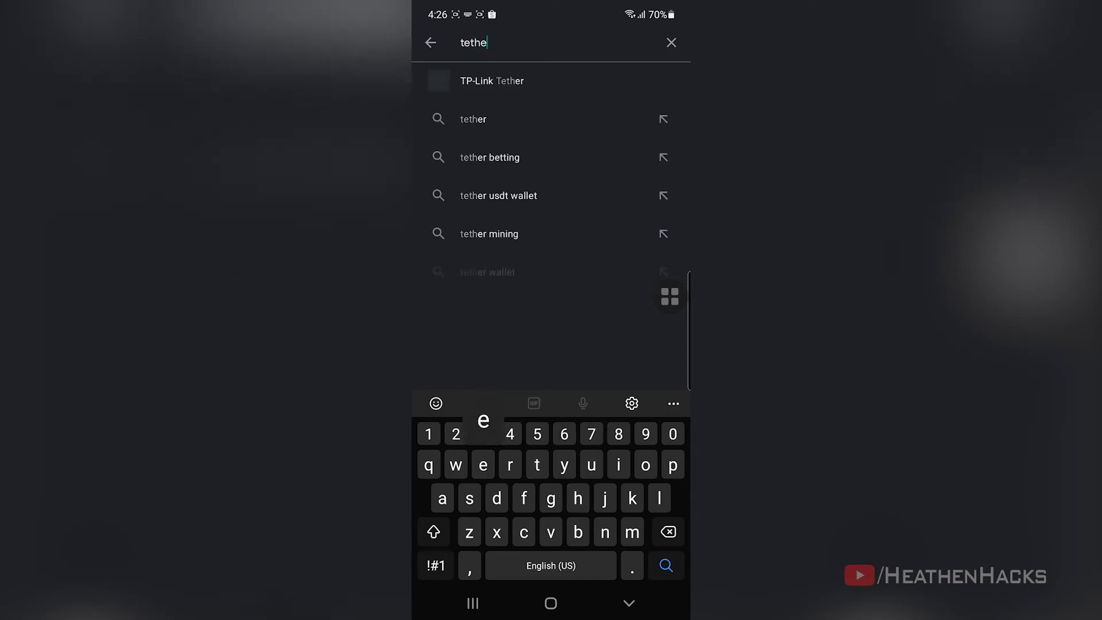
click(492, 80)
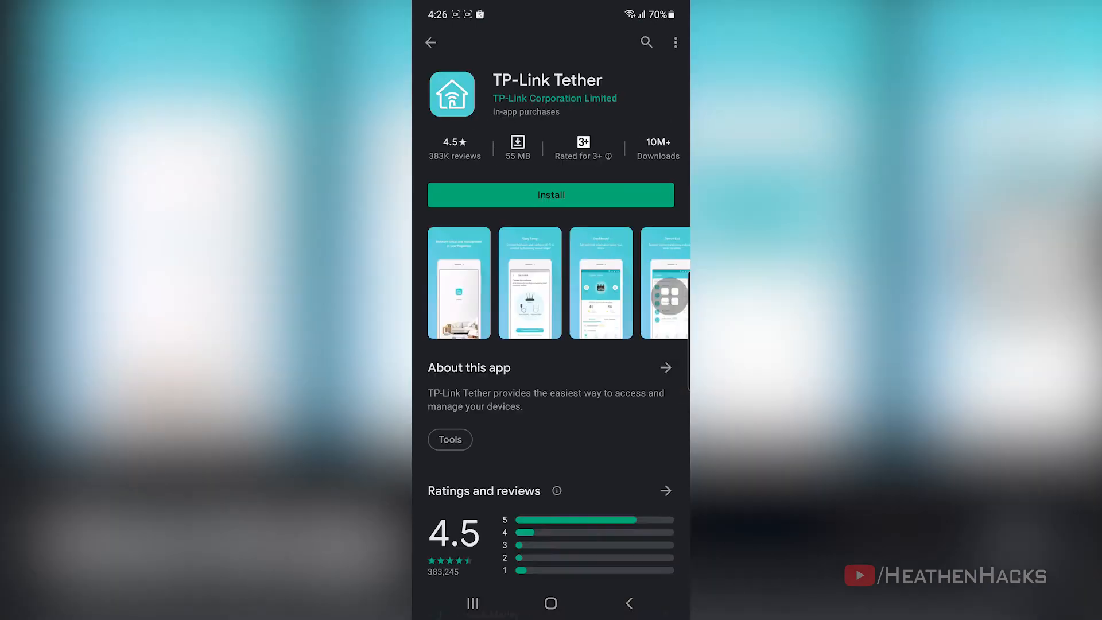
click(551, 194)
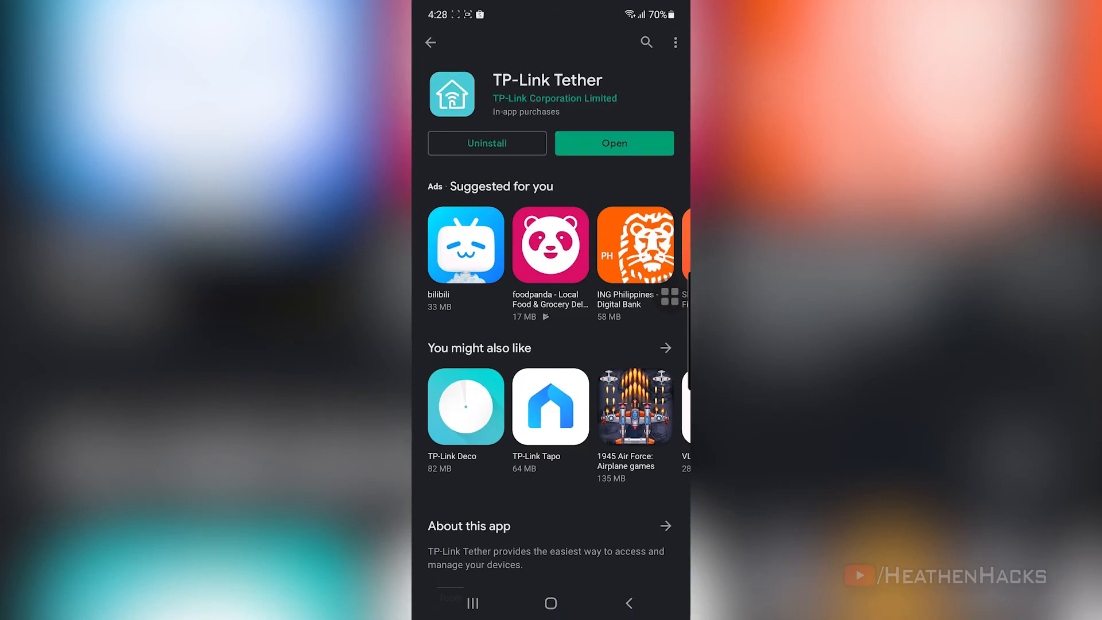
click(613, 144)
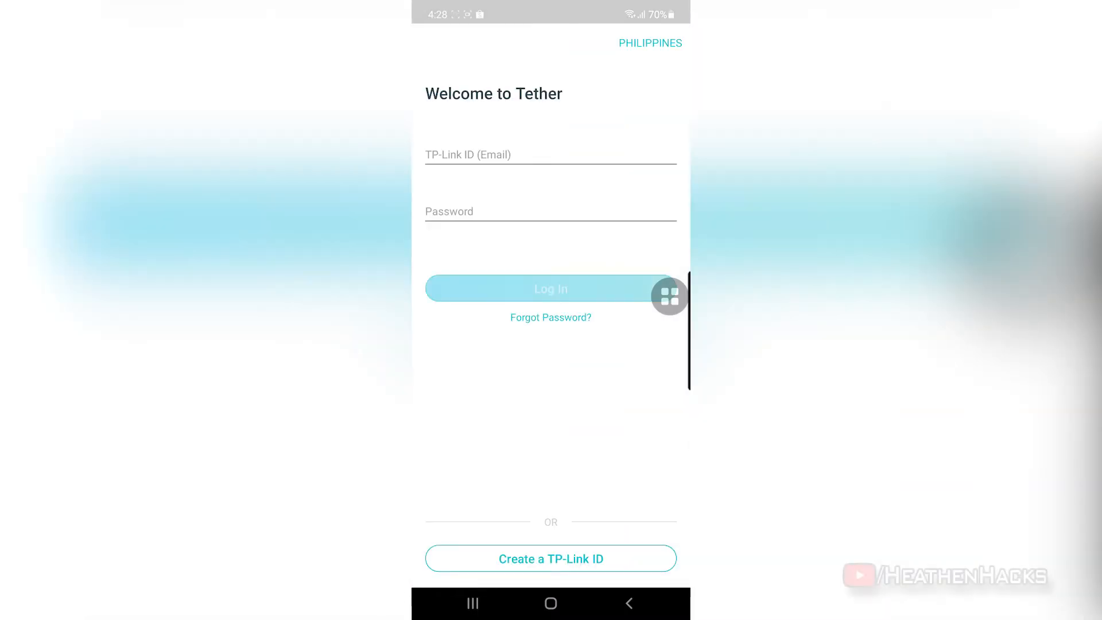
Step: Sign in with the TP-Link ID, select the Archer C80 under My Devices and show its Tools page
click(550, 288)
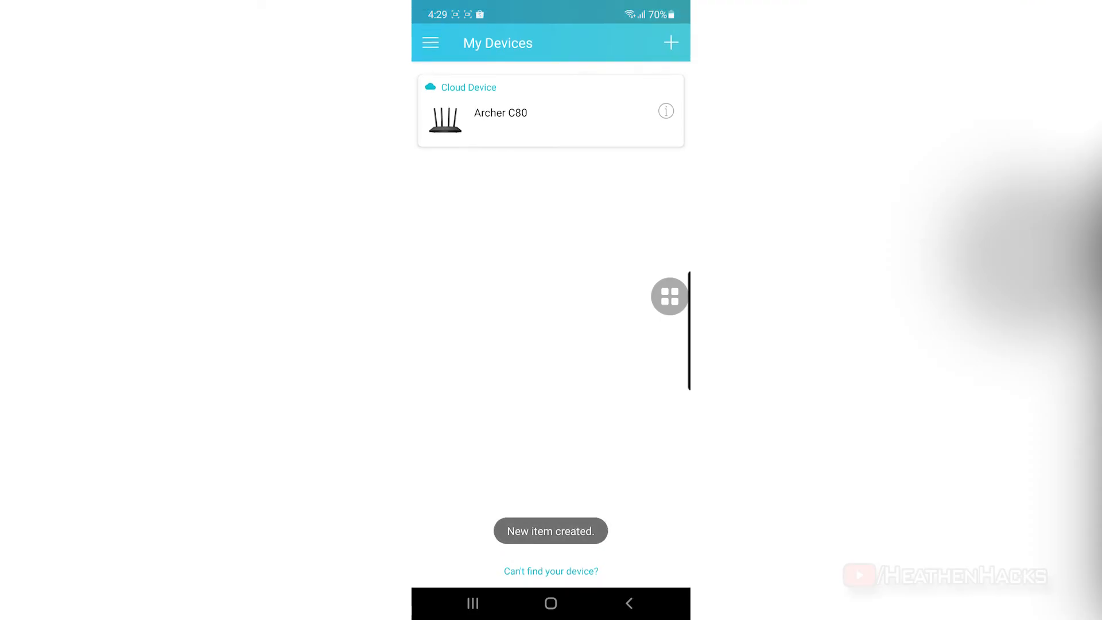
click(500, 112)
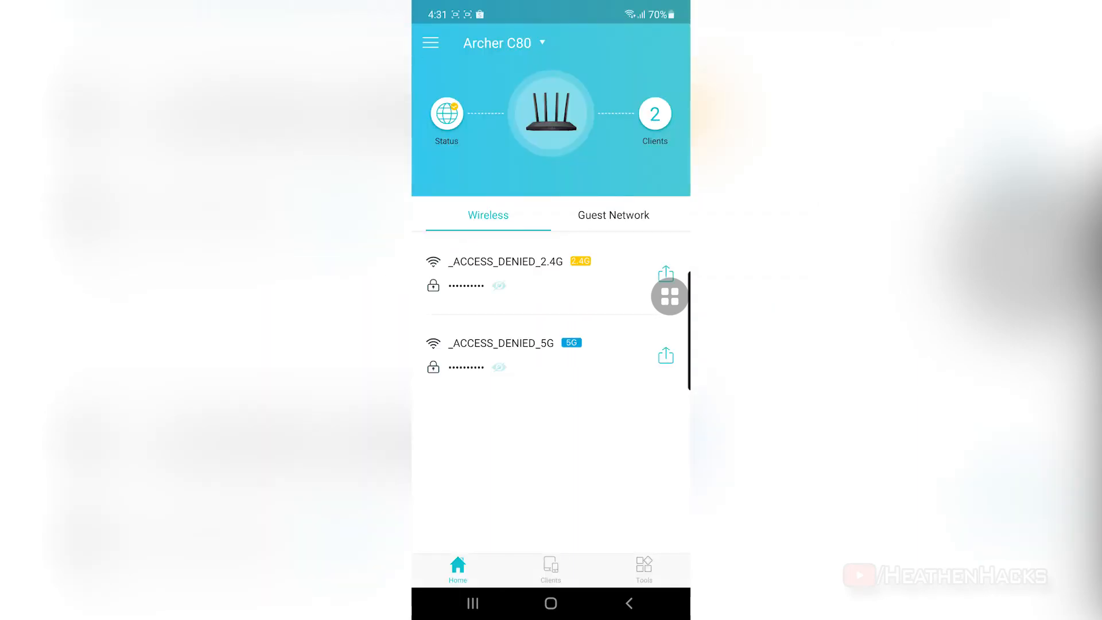
click(550, 569)
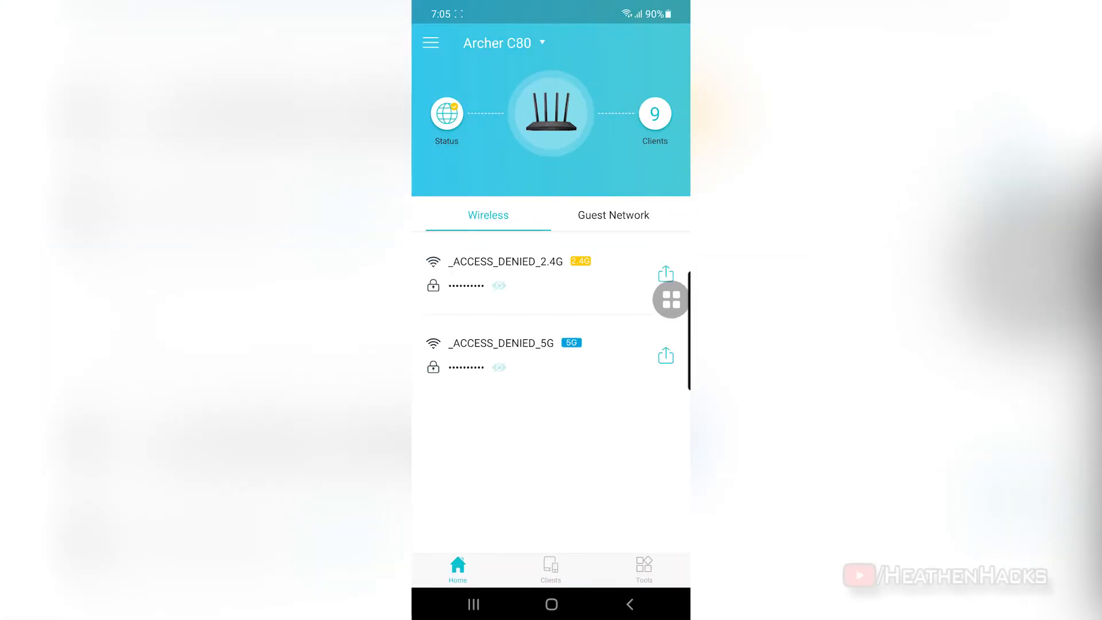
click(643, 569)
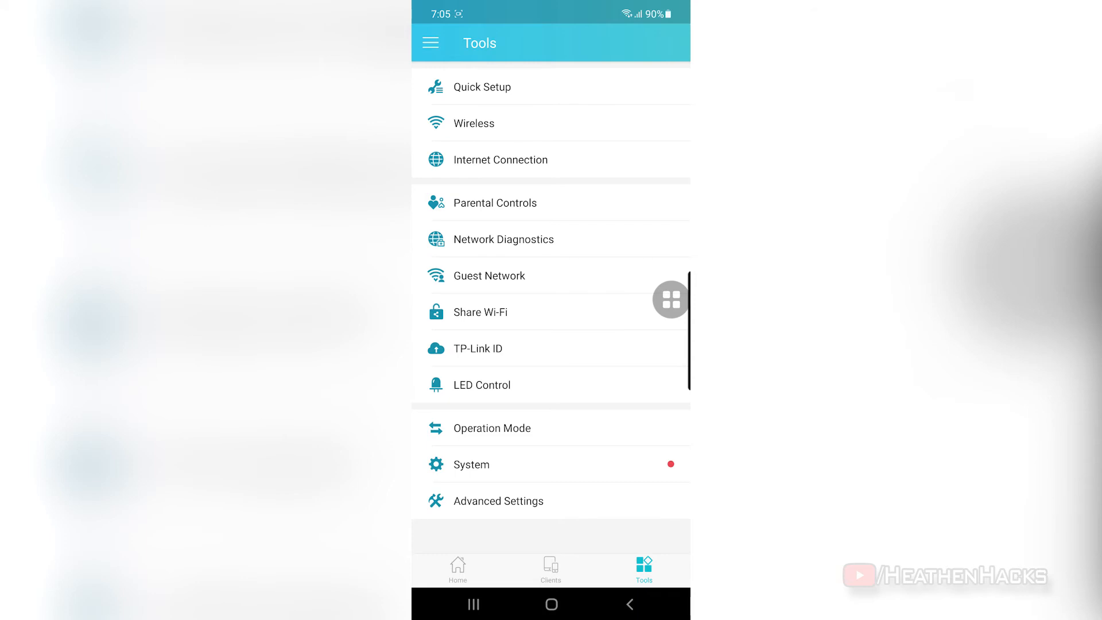
Step: Create a parental-controls profile 'Test' with weekday and weekend time limits and no devices assigned
click(494, 203)
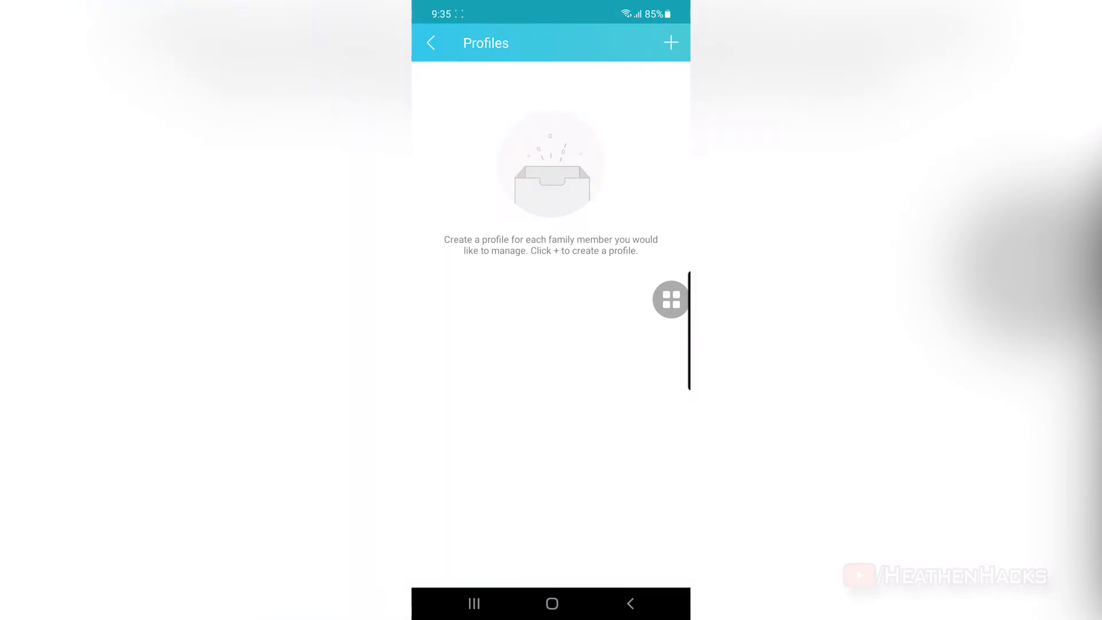
click(668, 42)
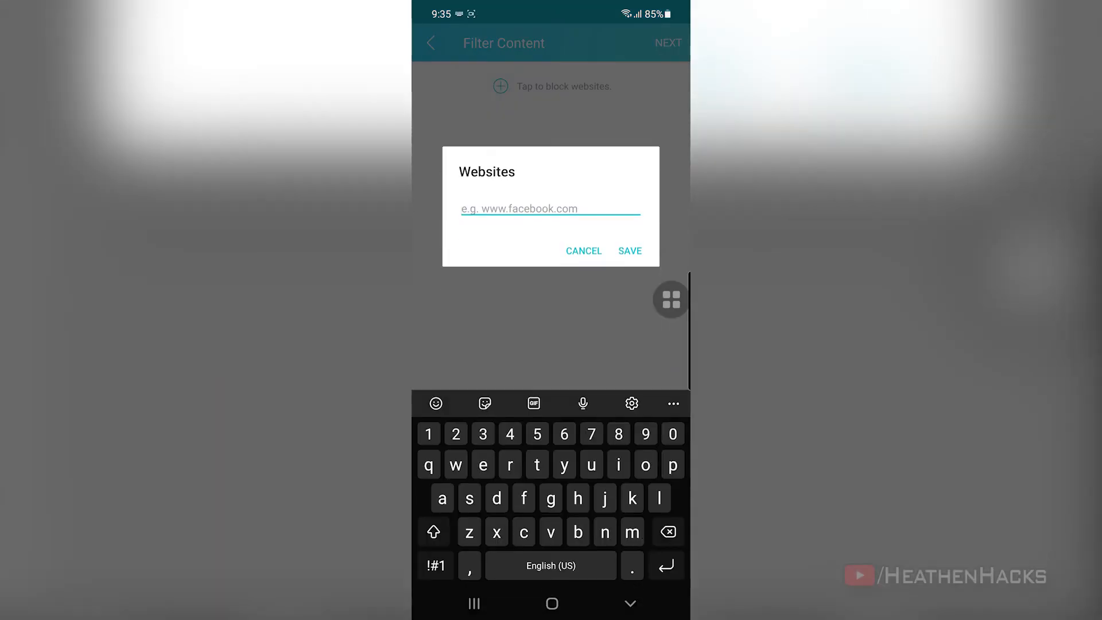
text(www.facebook)
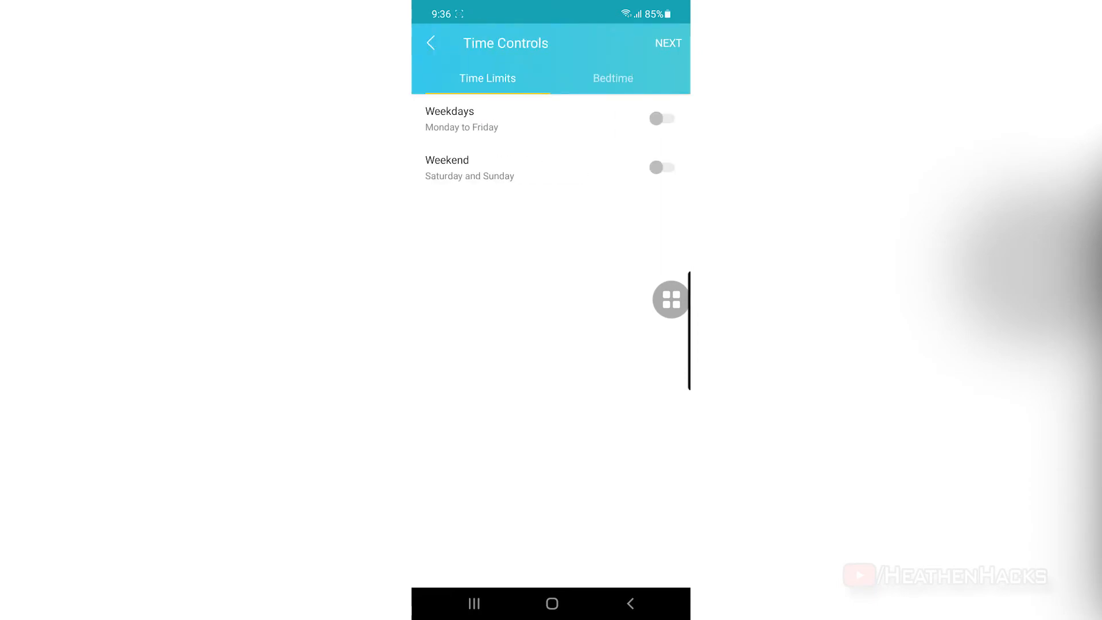
click(661, 119)
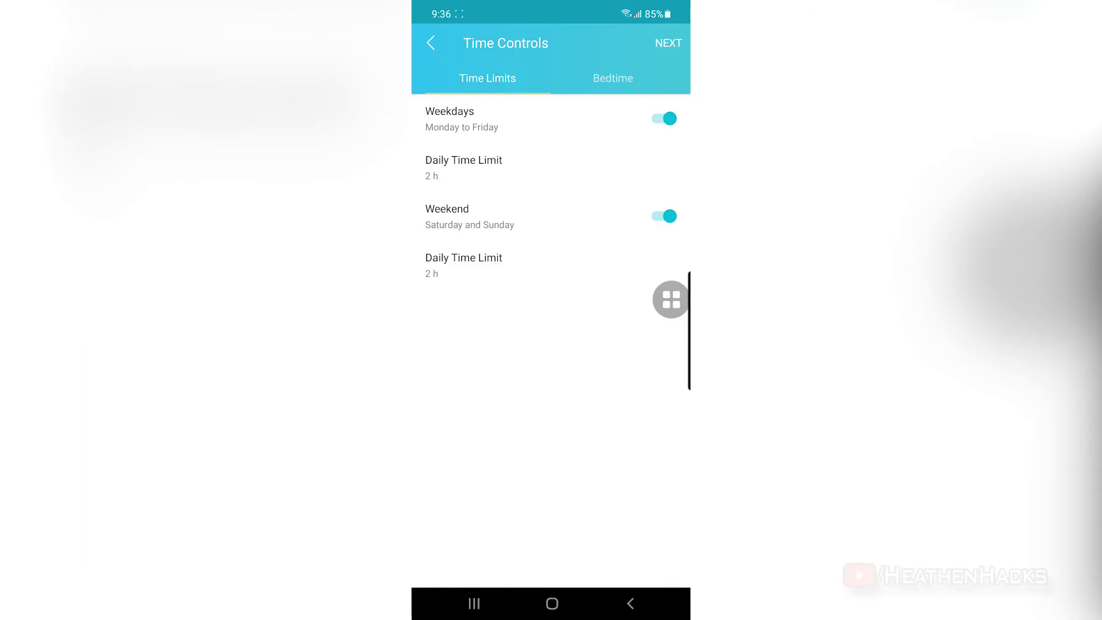
click(612, 78)
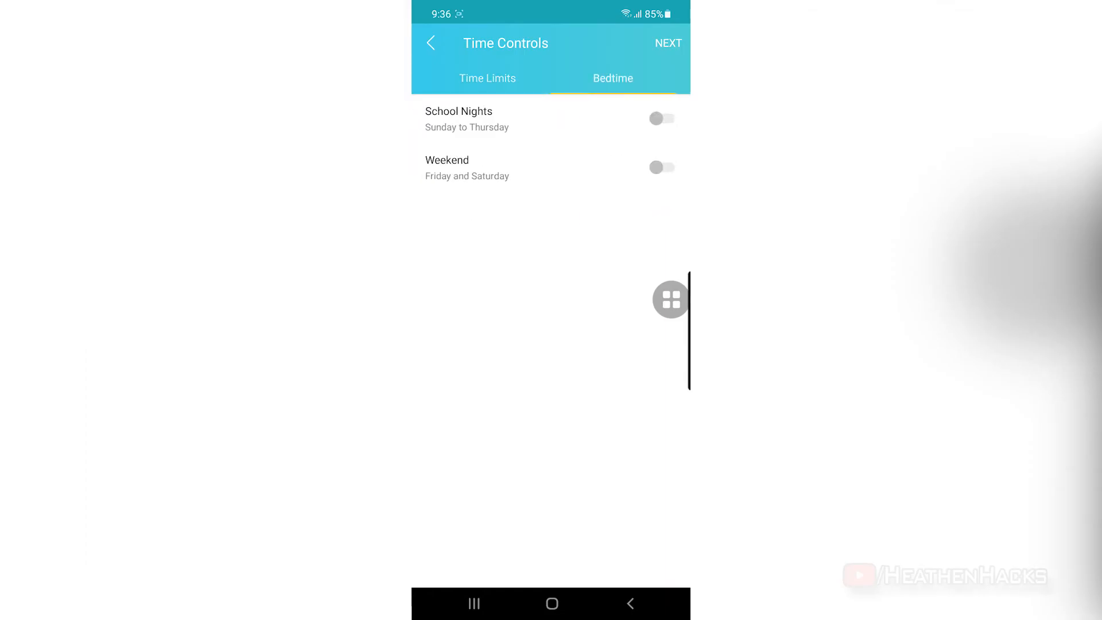
click(660, 118)
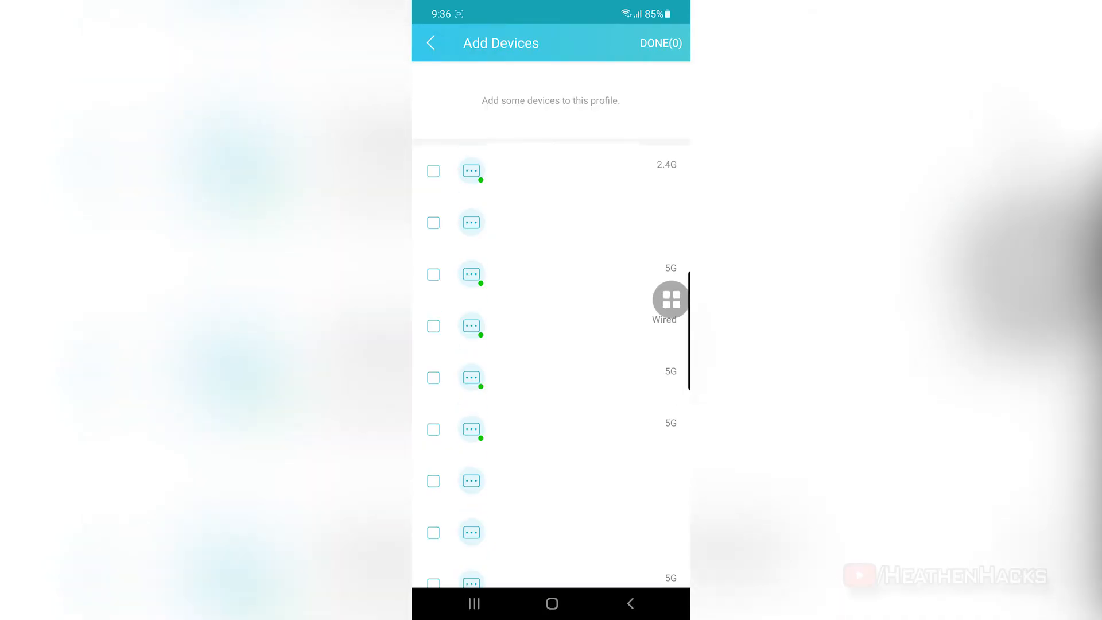
scroll(down, 3)
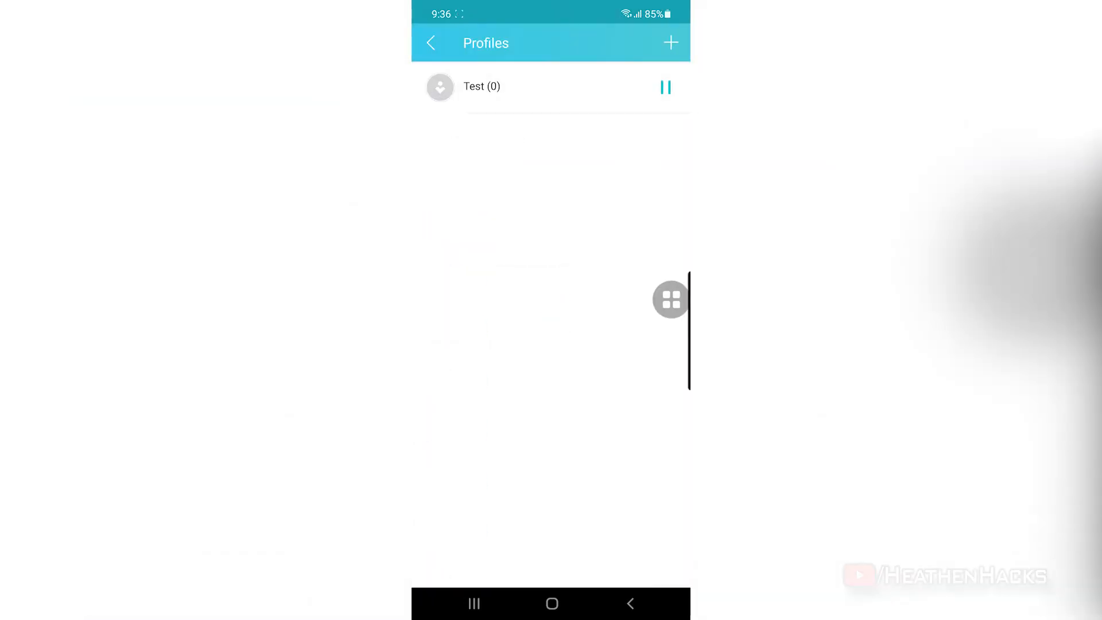
click(664, 87)
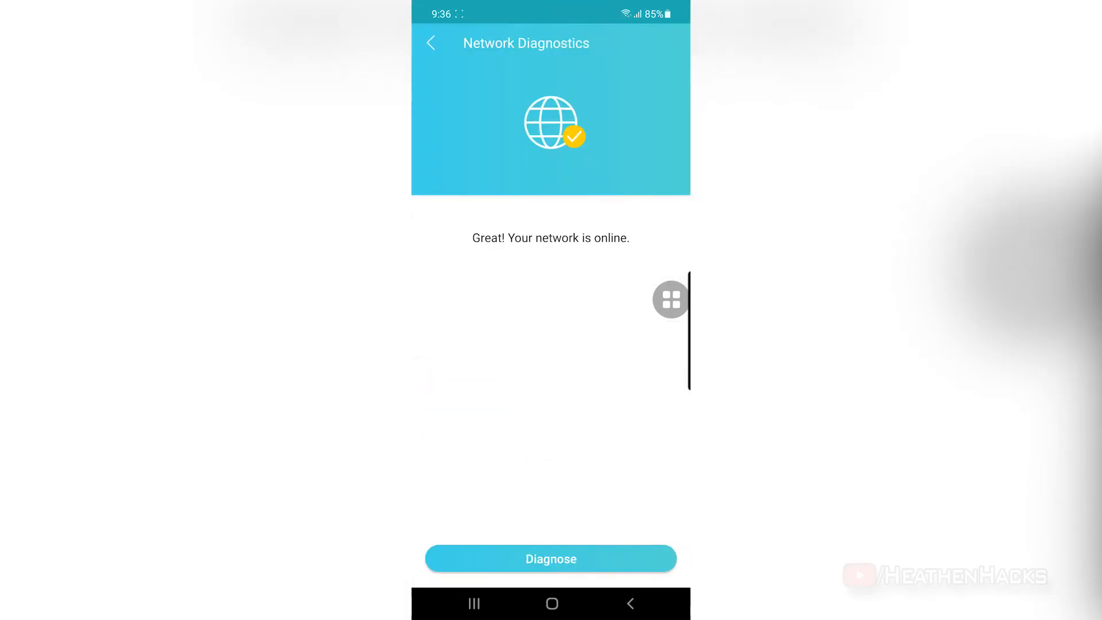
Step: Leave the diagnostics result, try the guest Local Access toggle and cancel the change
click(550, 558)
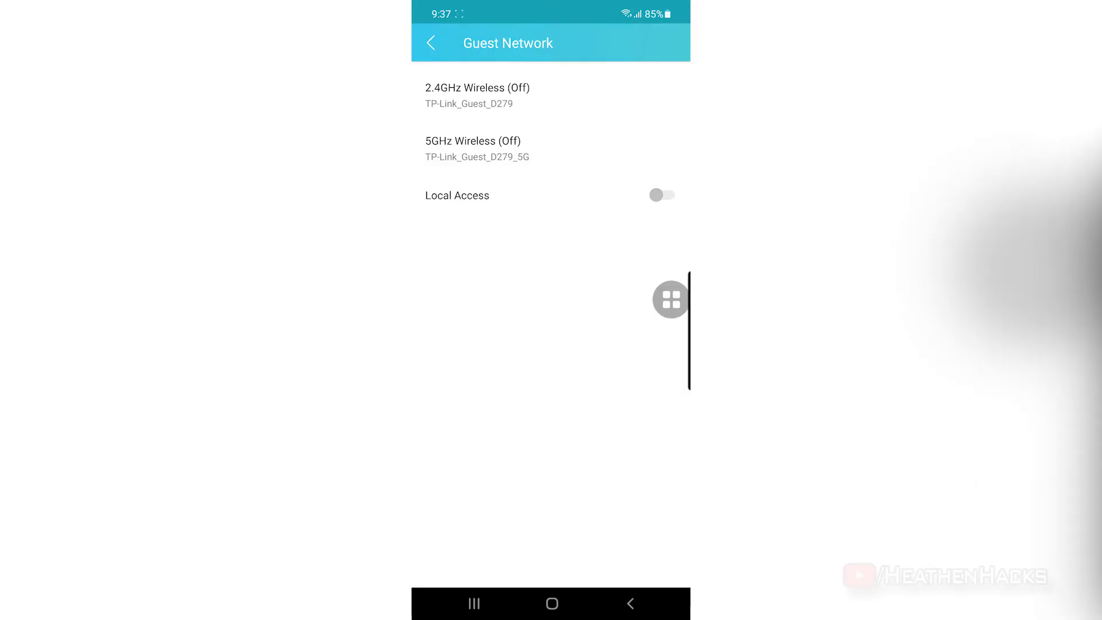
click(661, 195)
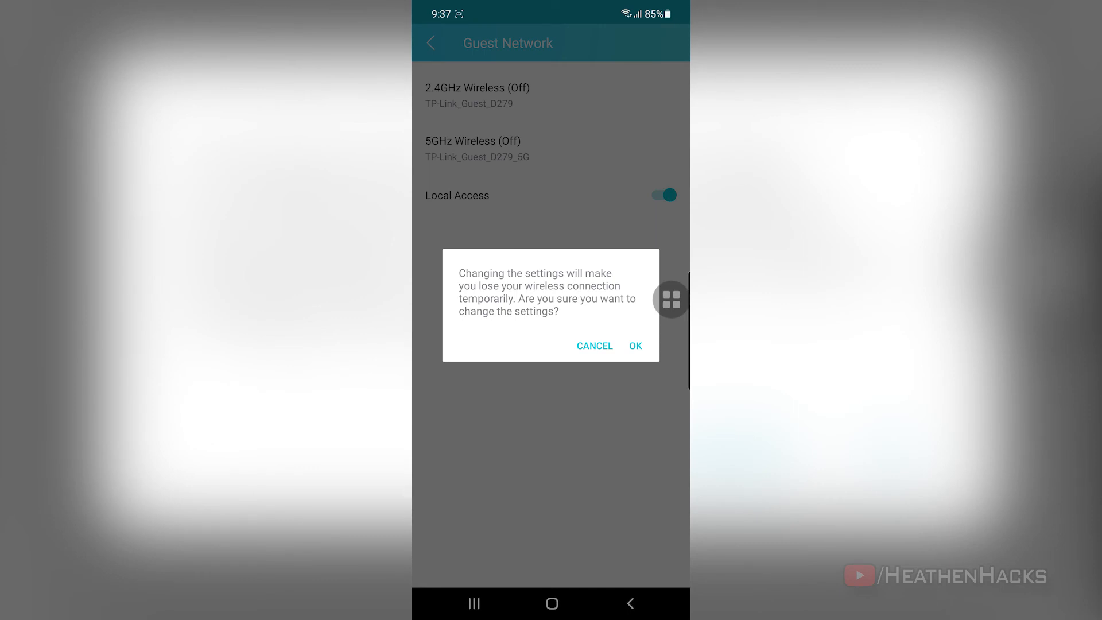
click(632, 345)
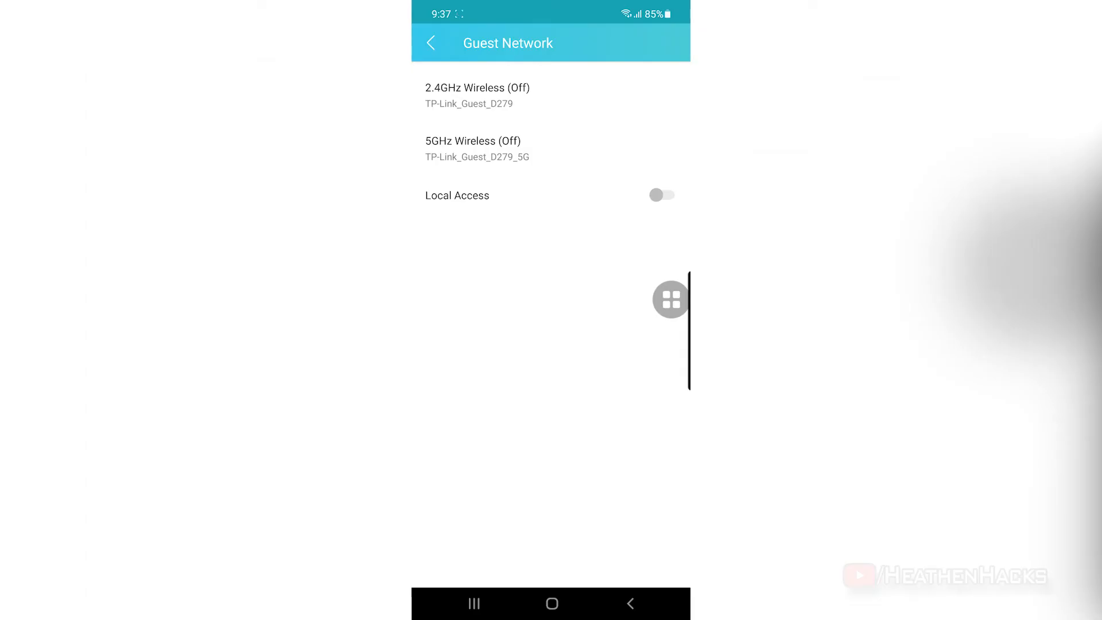
Step: View the Share Wi-Fi list of both main networks, then return to Tools
click(431, 43)
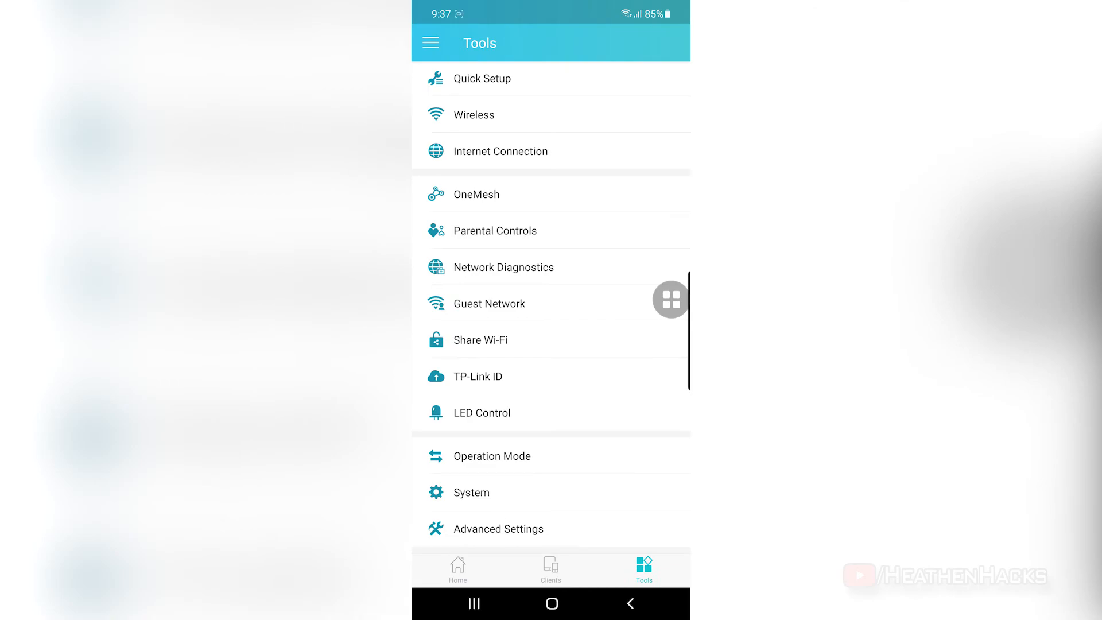
click(483, 339)
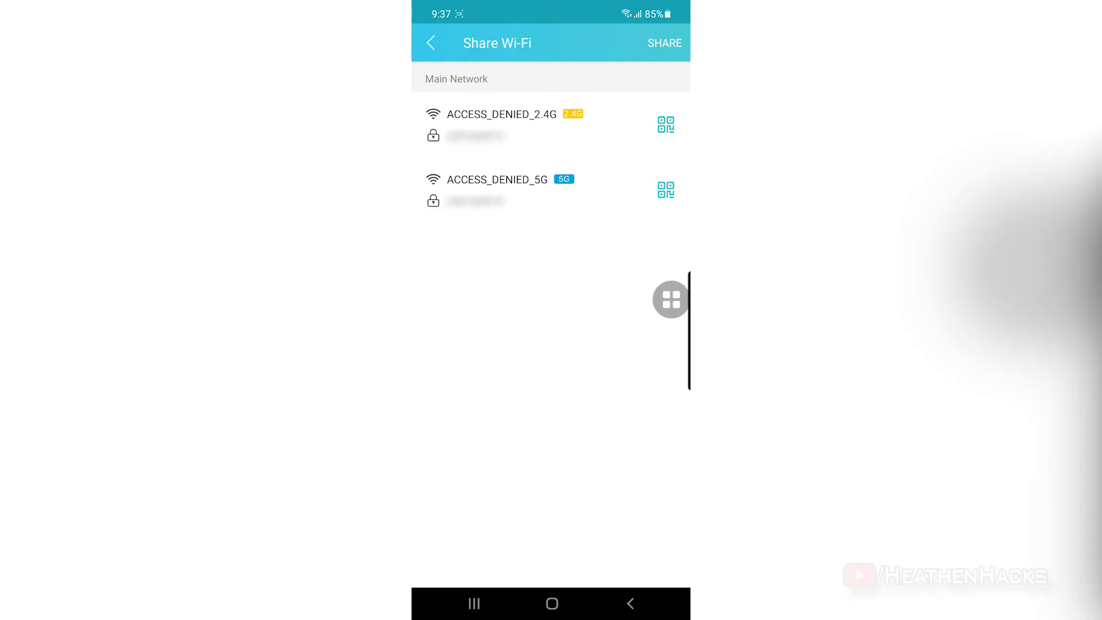
click(664, 190)
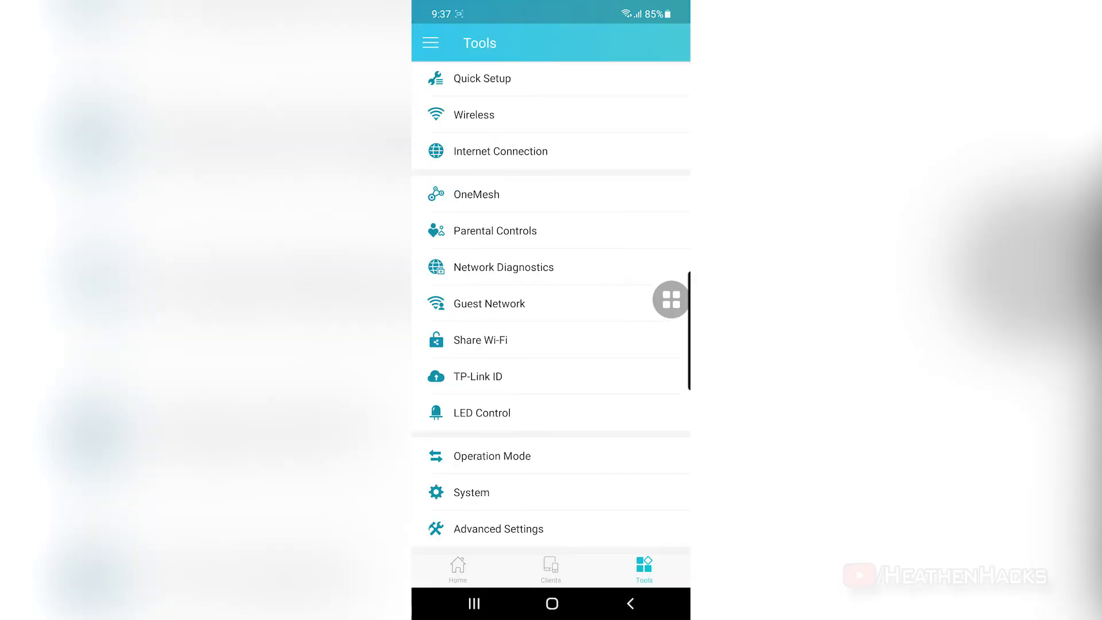
Step: Check Operation Mode and leave it unchanged
click(477, 376)
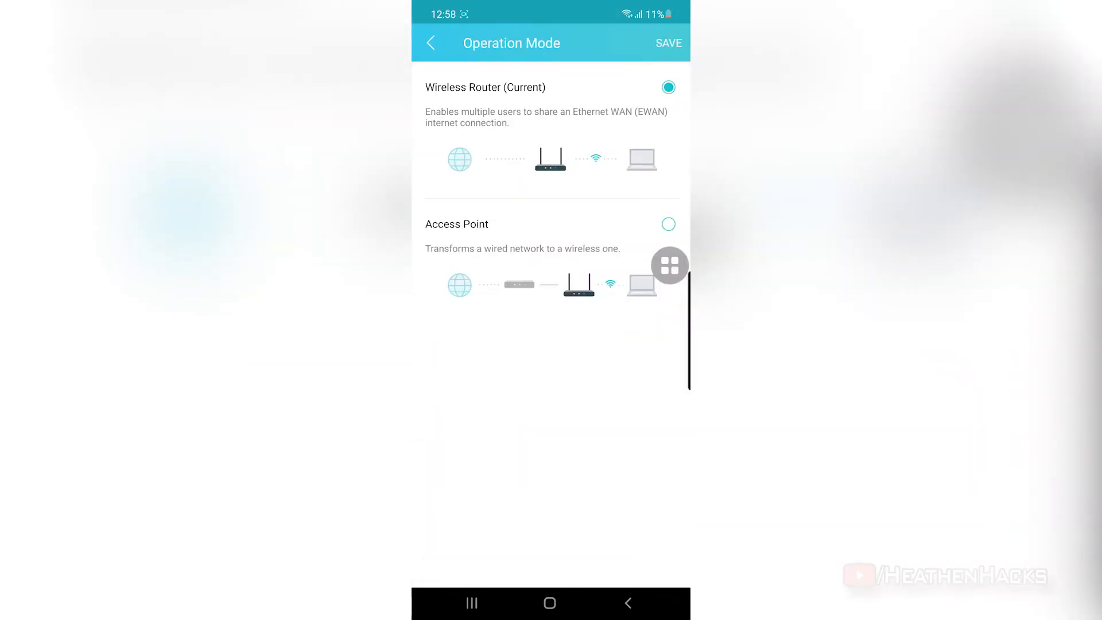
click(666, 223)
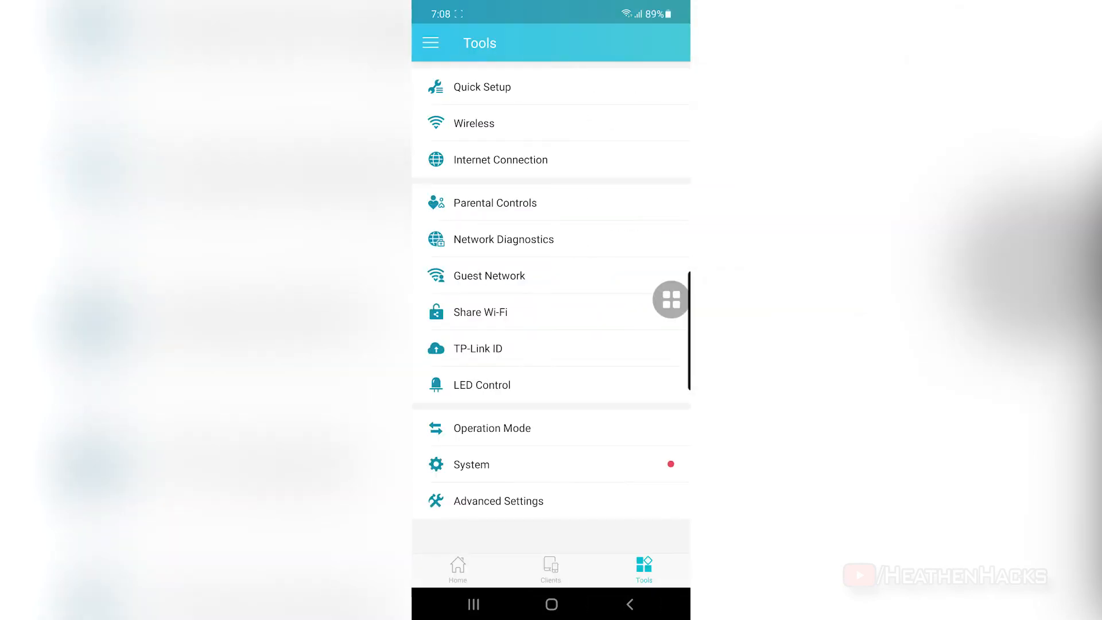
Step: Confirm installing firmware 1.10.0 Build 210716 from System settings
click(473, 464)
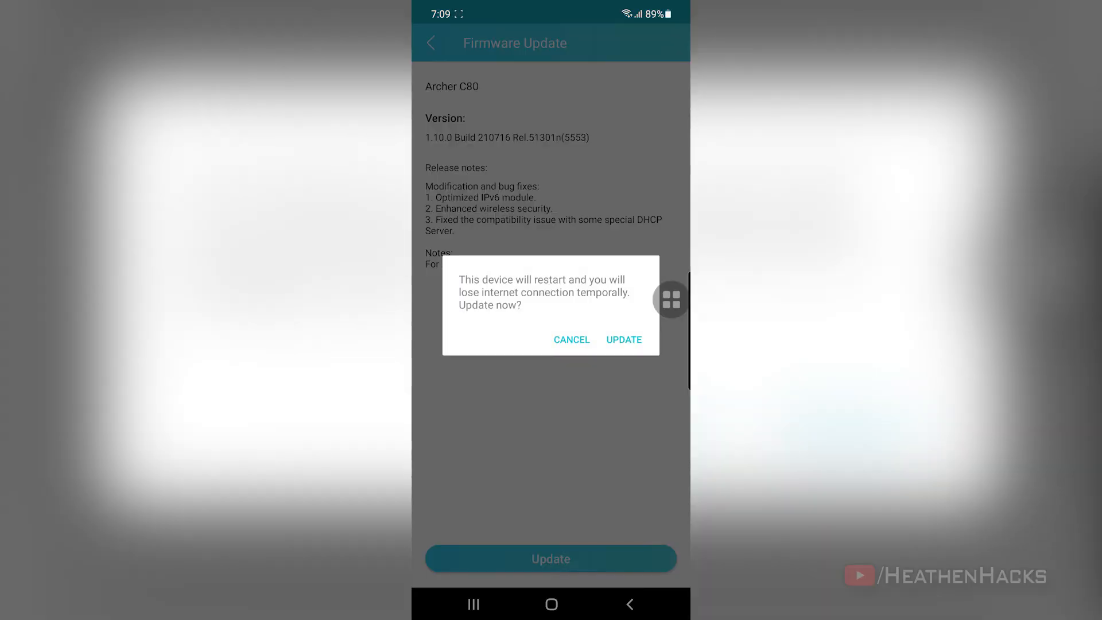
click(623, 339)
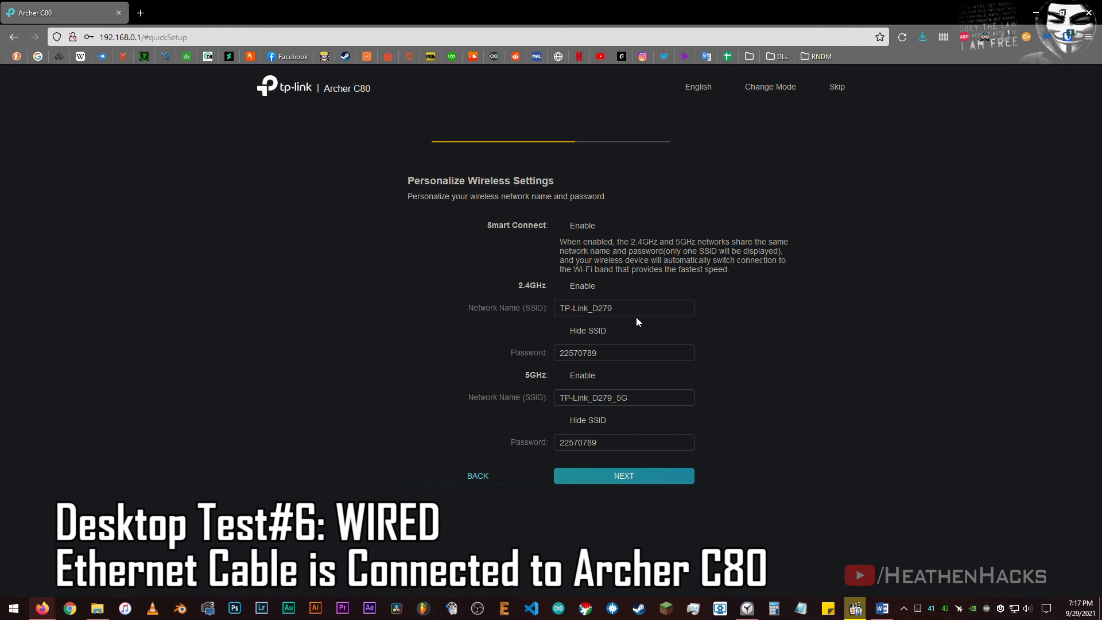
Step: Launch the Speedtest desktop app and start the wired test against PLDT Quezon City
double_click(598, 308)
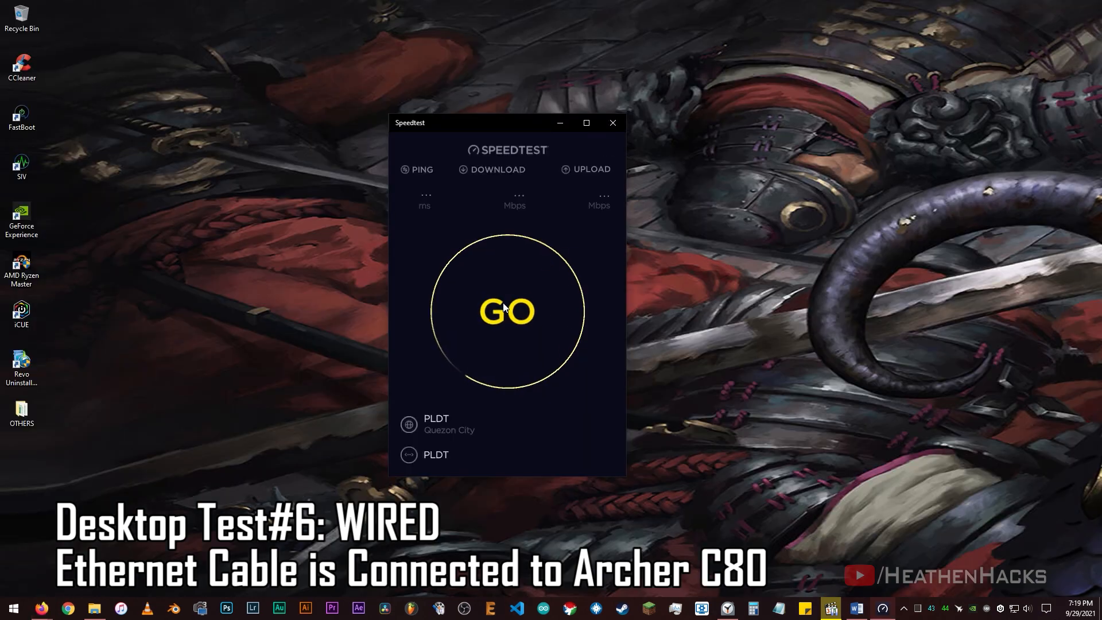
click(506, 311)
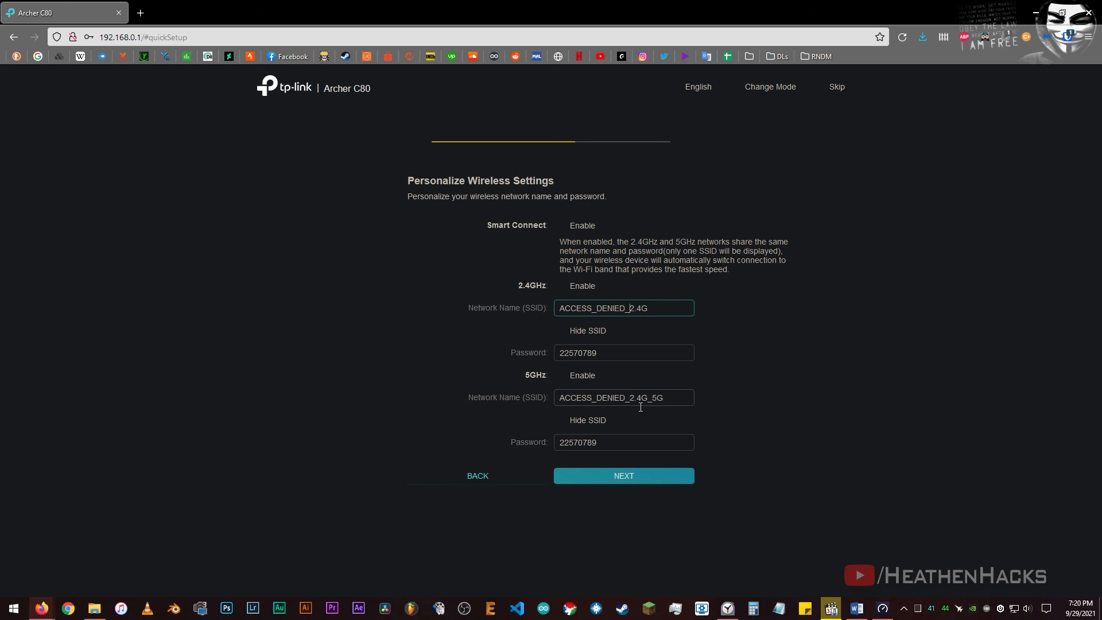
Step: Finish quick setup with the ACCESS_DENIED SSIDs, check Internet status, then Advanced Operation Mode
click(623, 476)
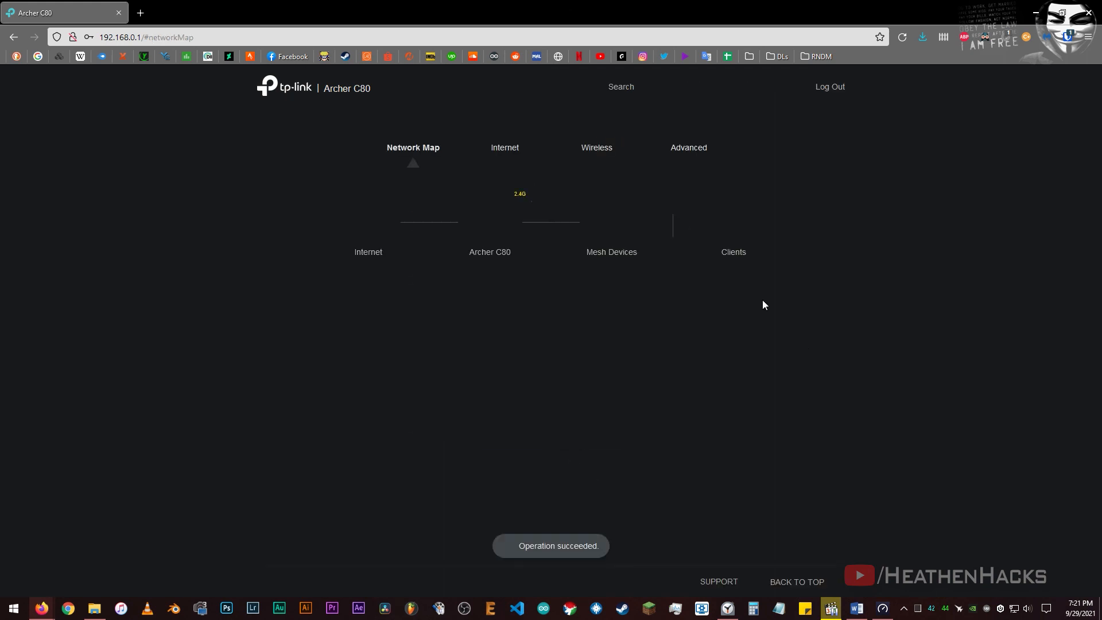
click(367, 251)
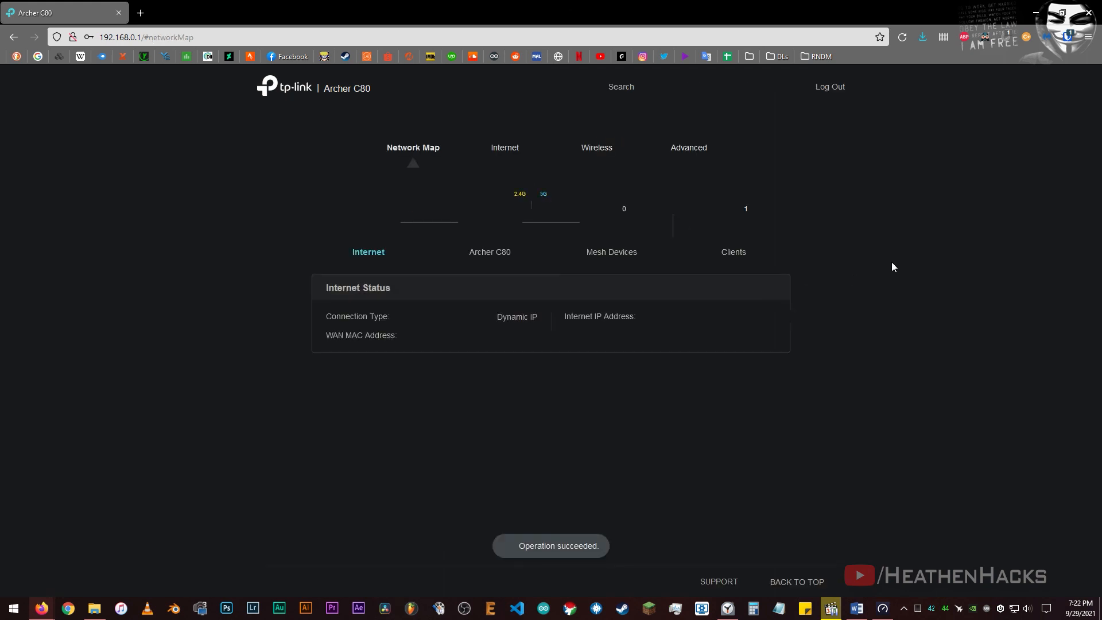
click(686, 147)
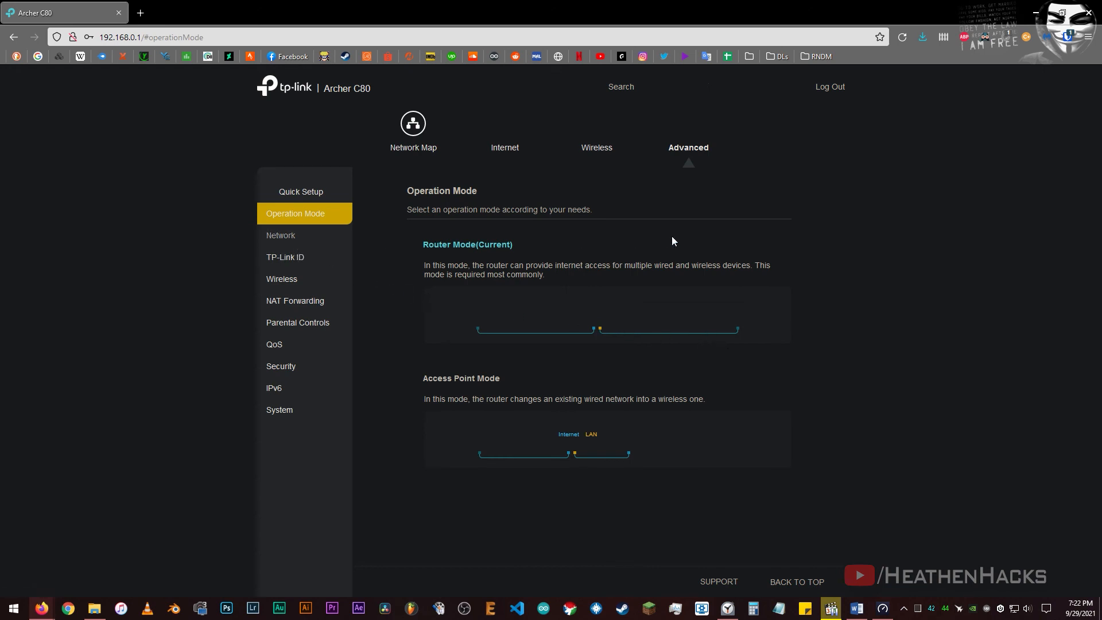
mouse_move(315, 220)
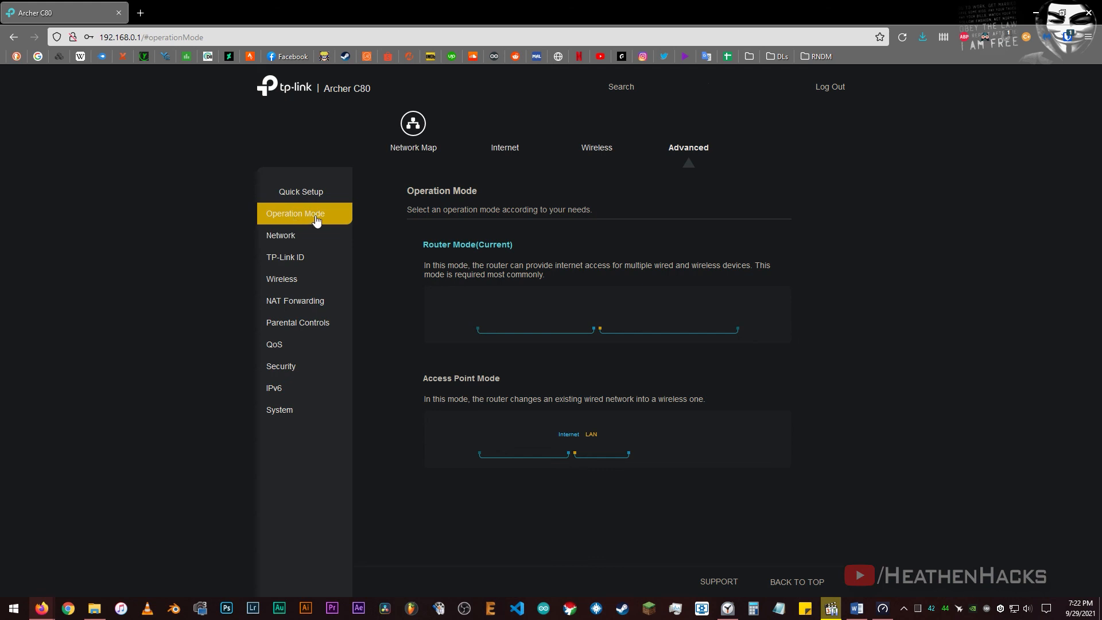
mouse_move(275, 464)
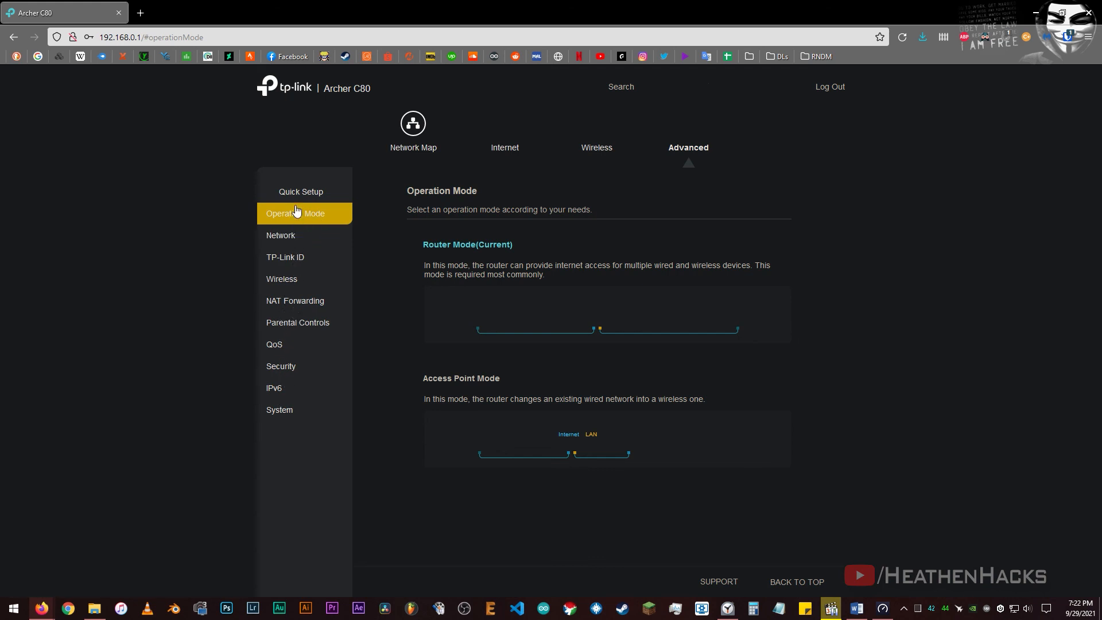
mouse_move(290, 385)
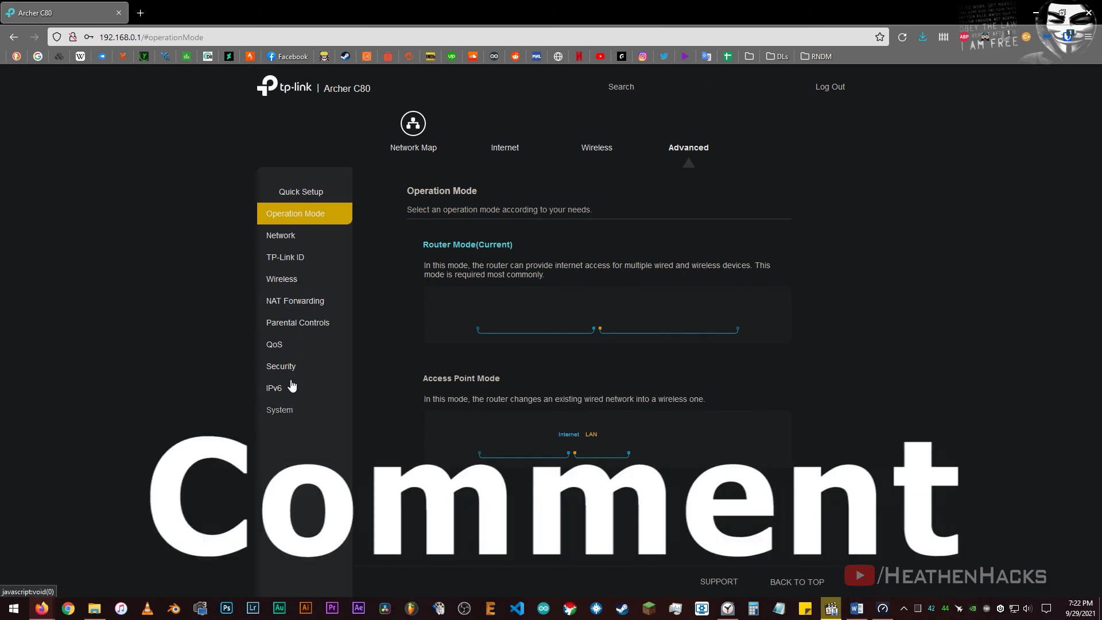
mouse_move(293, 415)
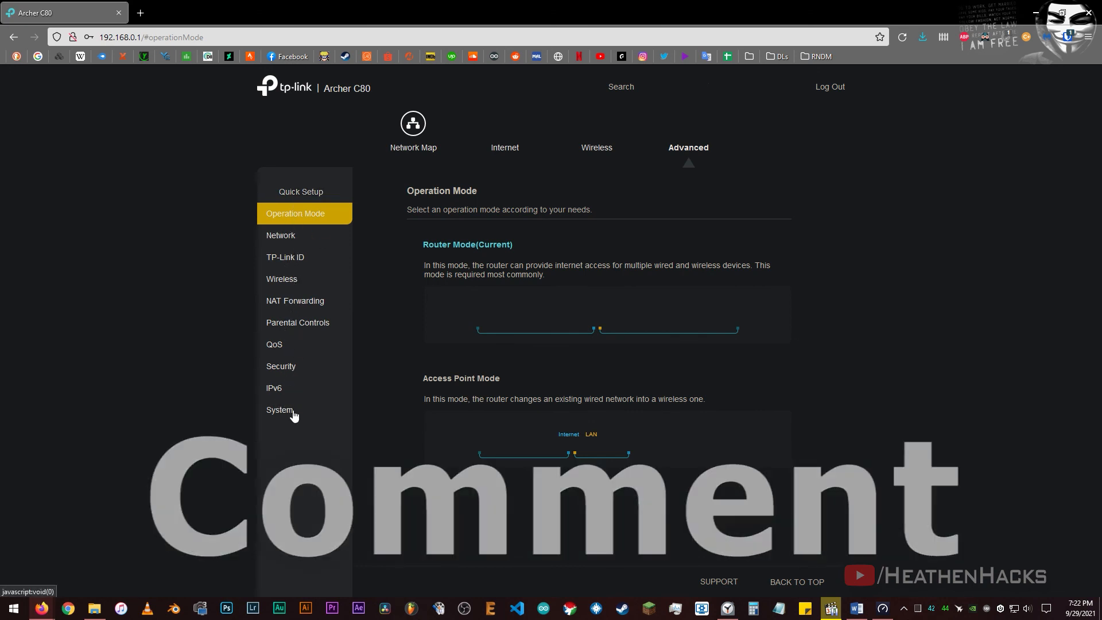